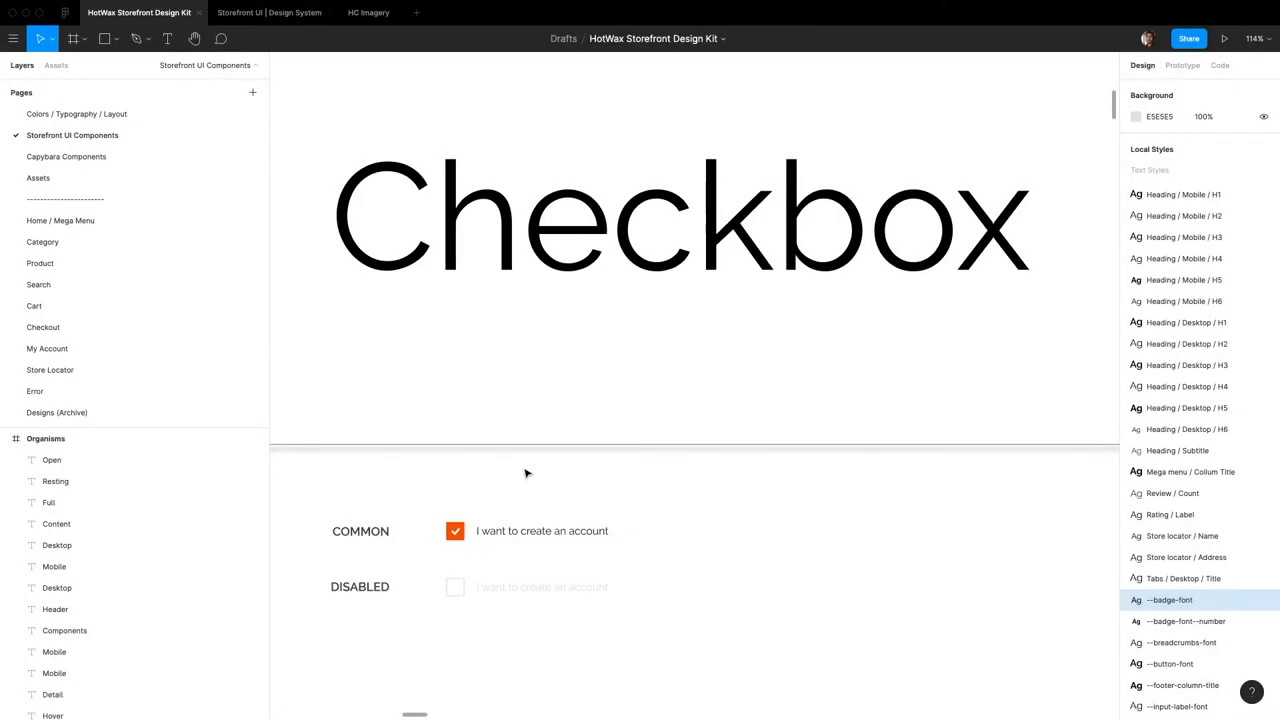
# Step: Inspect the Common and Disabled checkbox components in the Checkbox section of Storefront UI Components
pyautogui.click(527, 531)
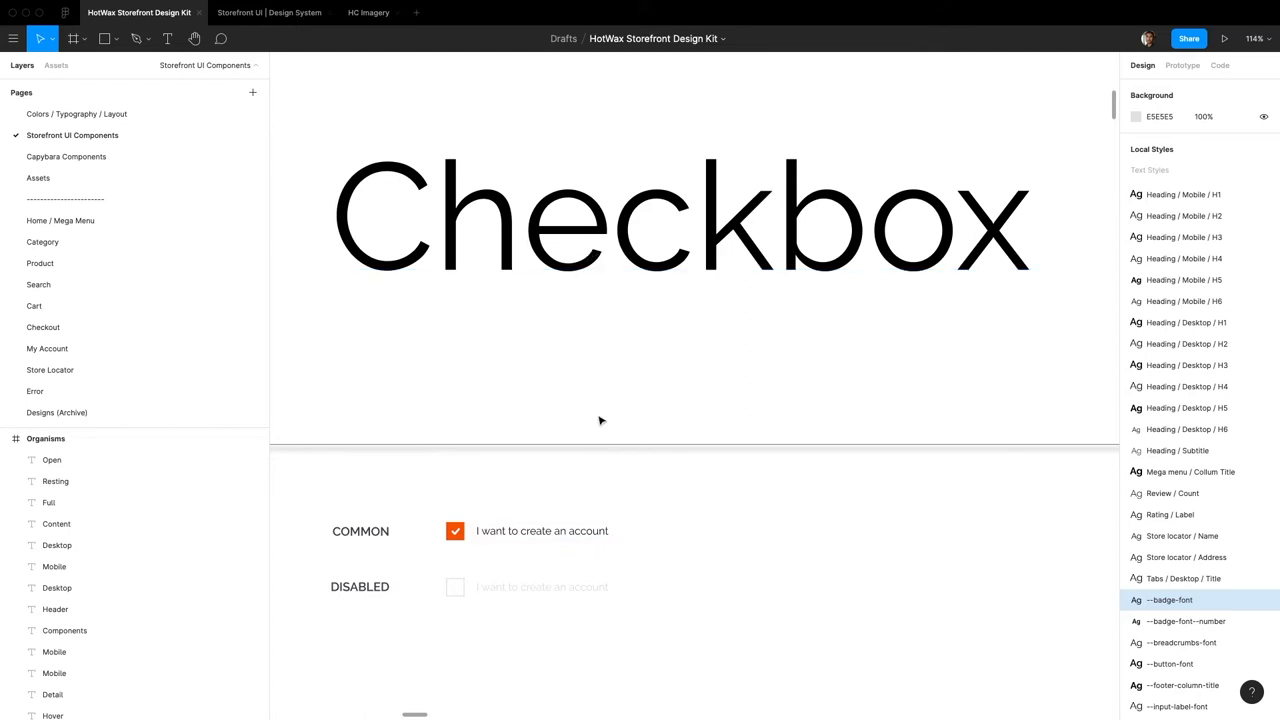
pyautogui.moveTo(578, 427)
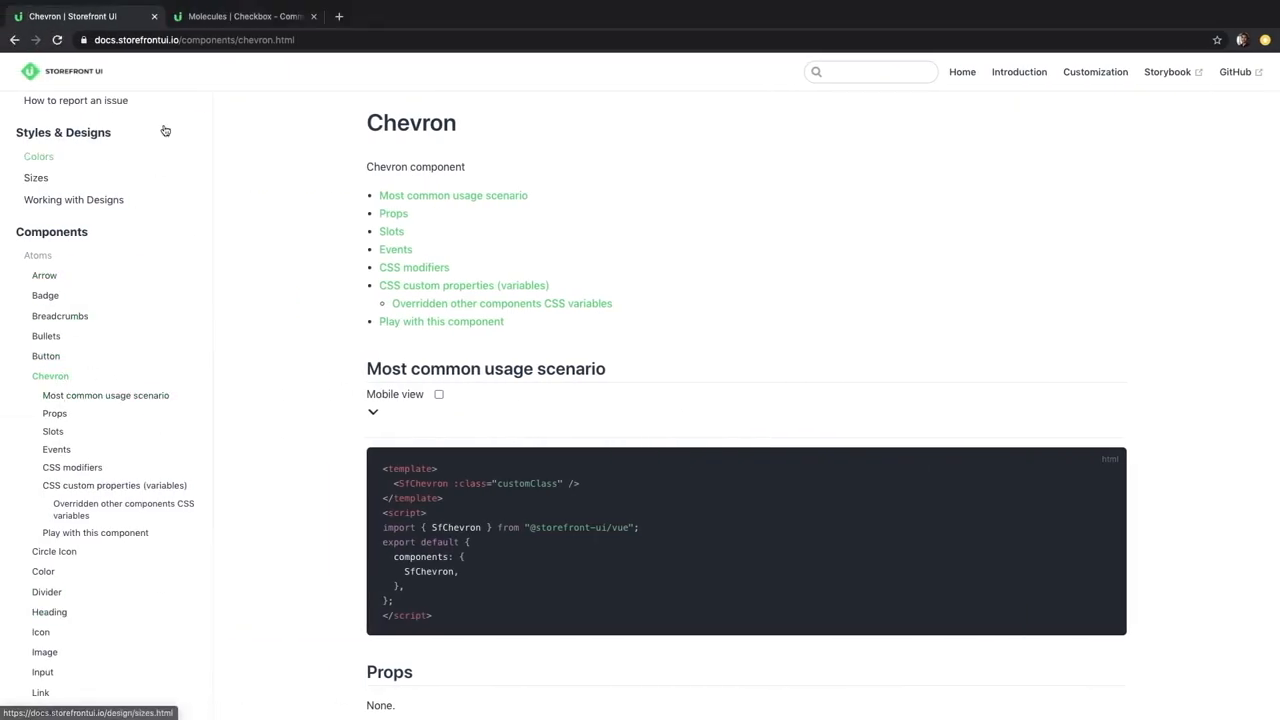
# Step: In the Common checkbox story, try valid, checked, required and disabled states
pyautogui.click(245, 16)
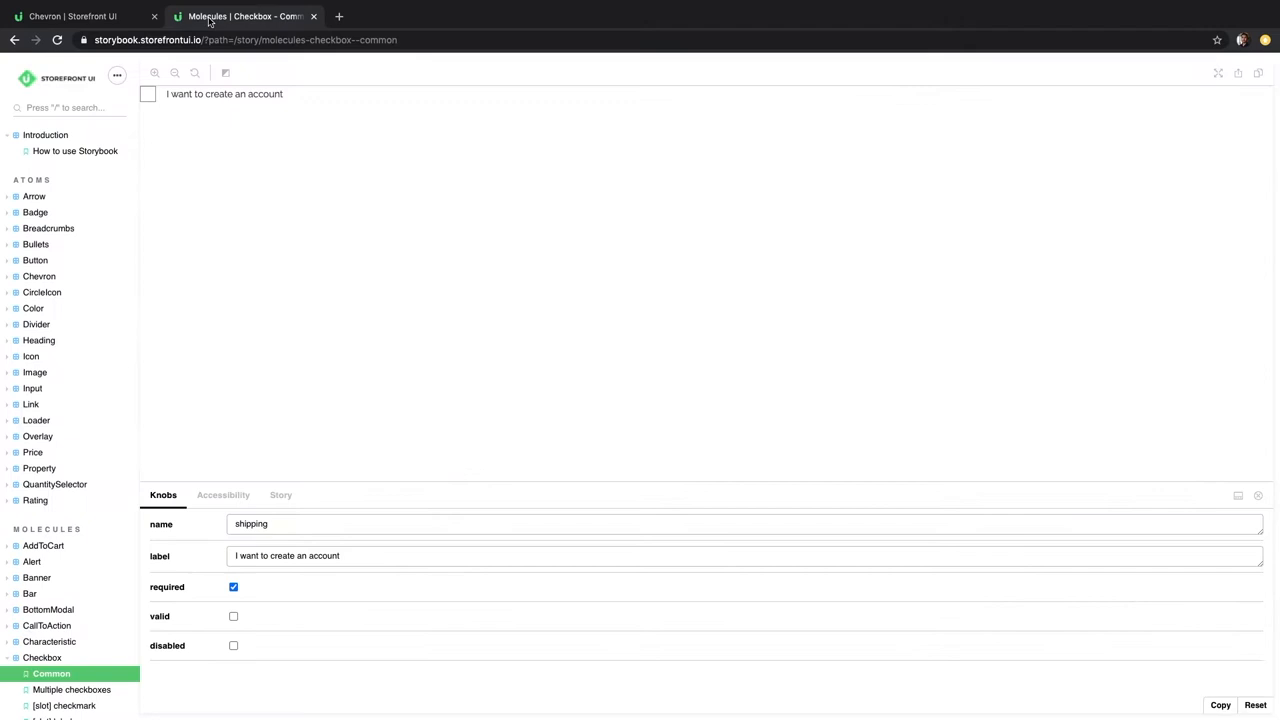
pyautogui.moveTo(417, 336)
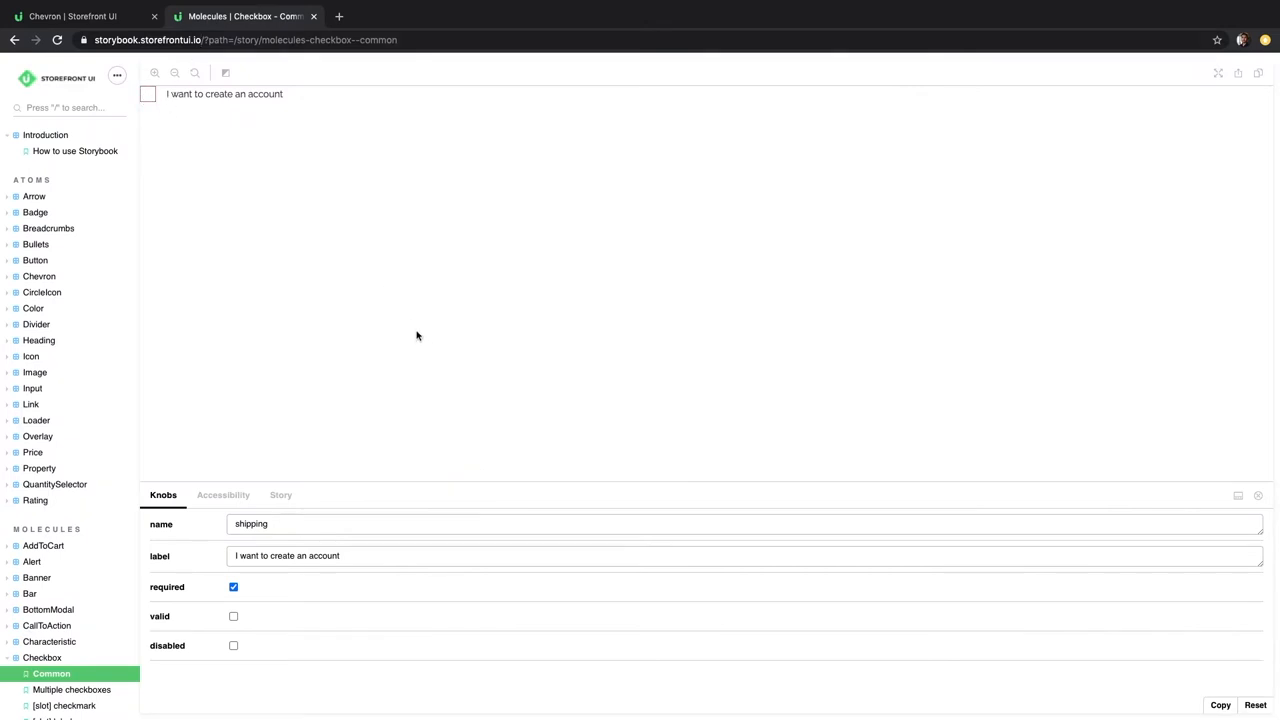
pyautogui.click(147, 93)
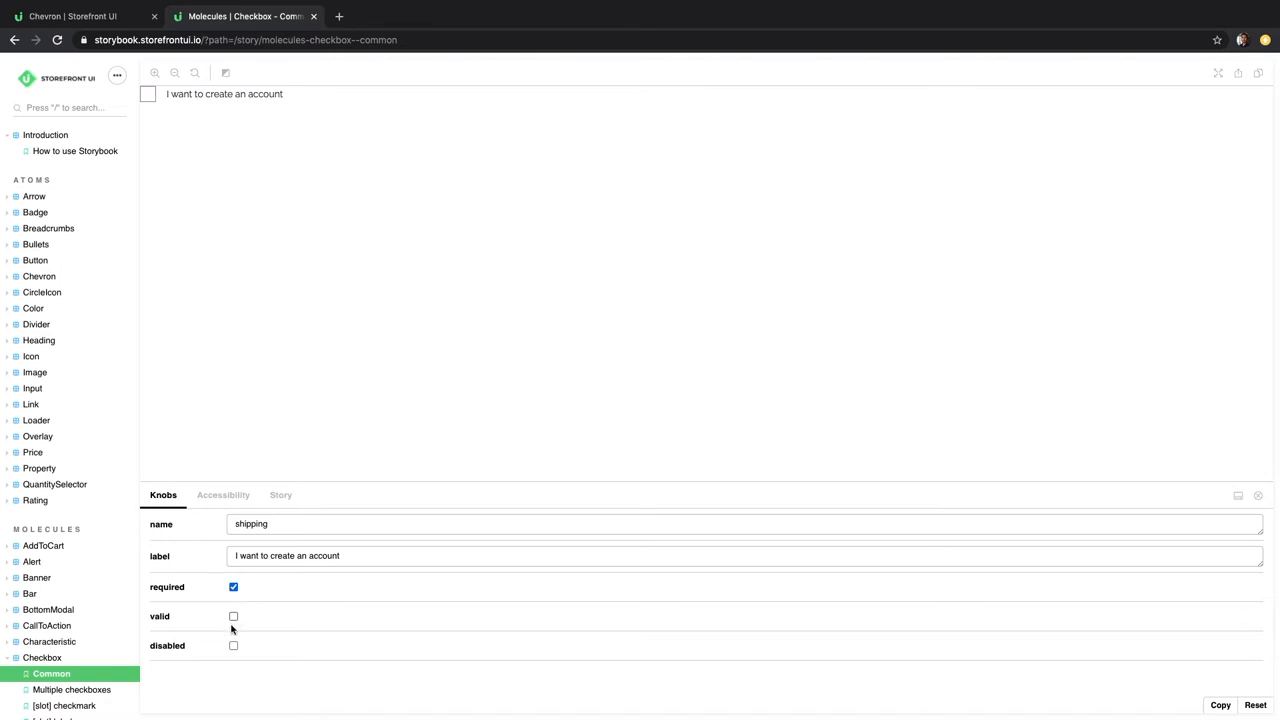
pyautogui.click(233, 616)
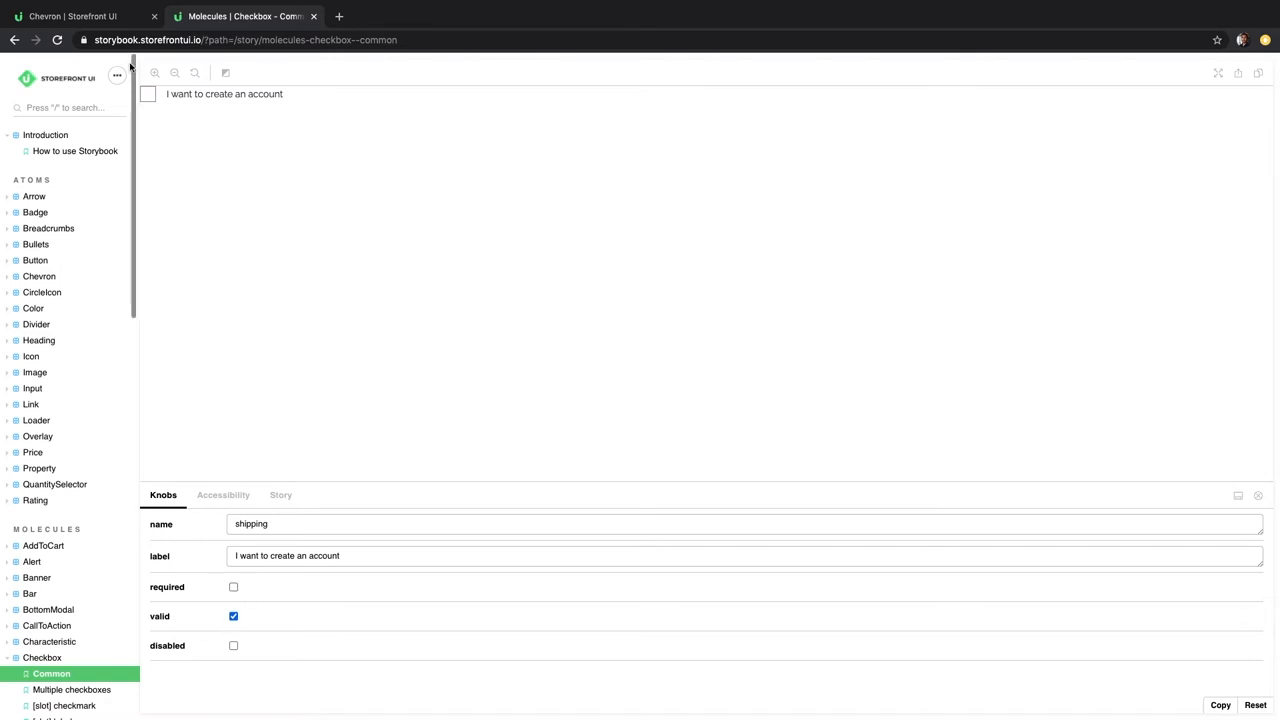
pyautogui.click(148, 93)
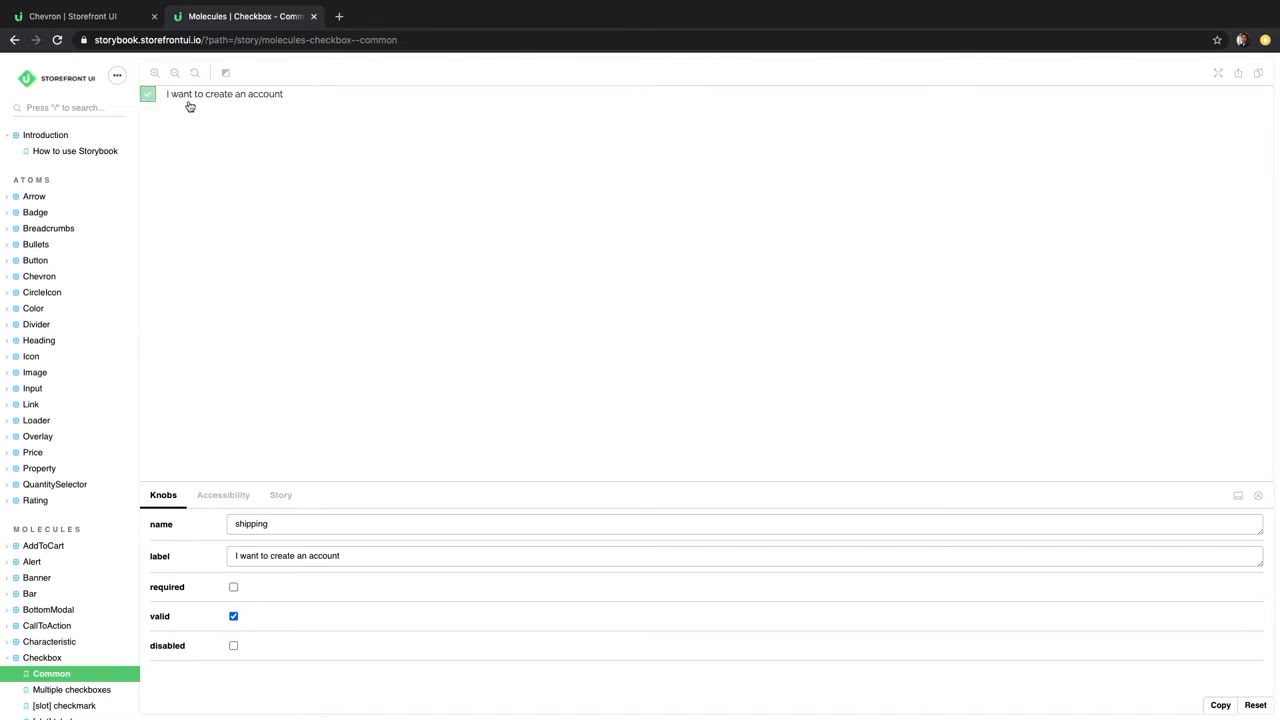
pyautogui.click(148, 93)
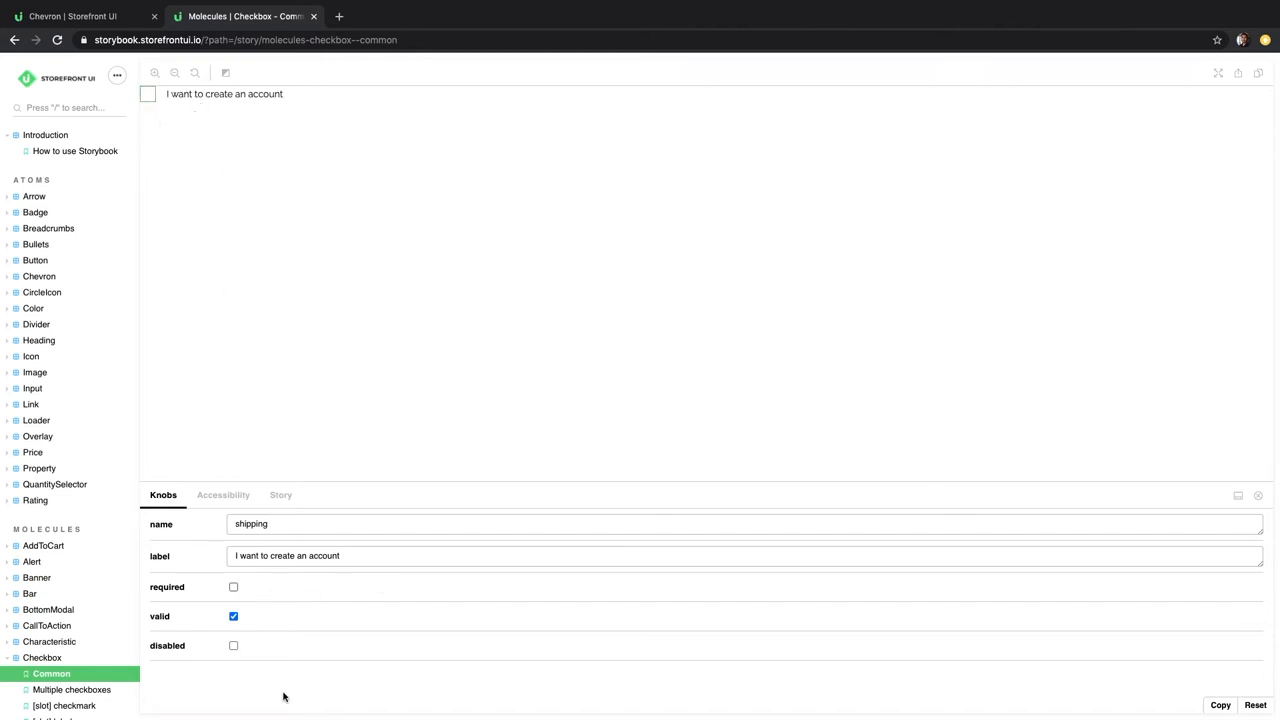
pyautogui.click(233, 587)
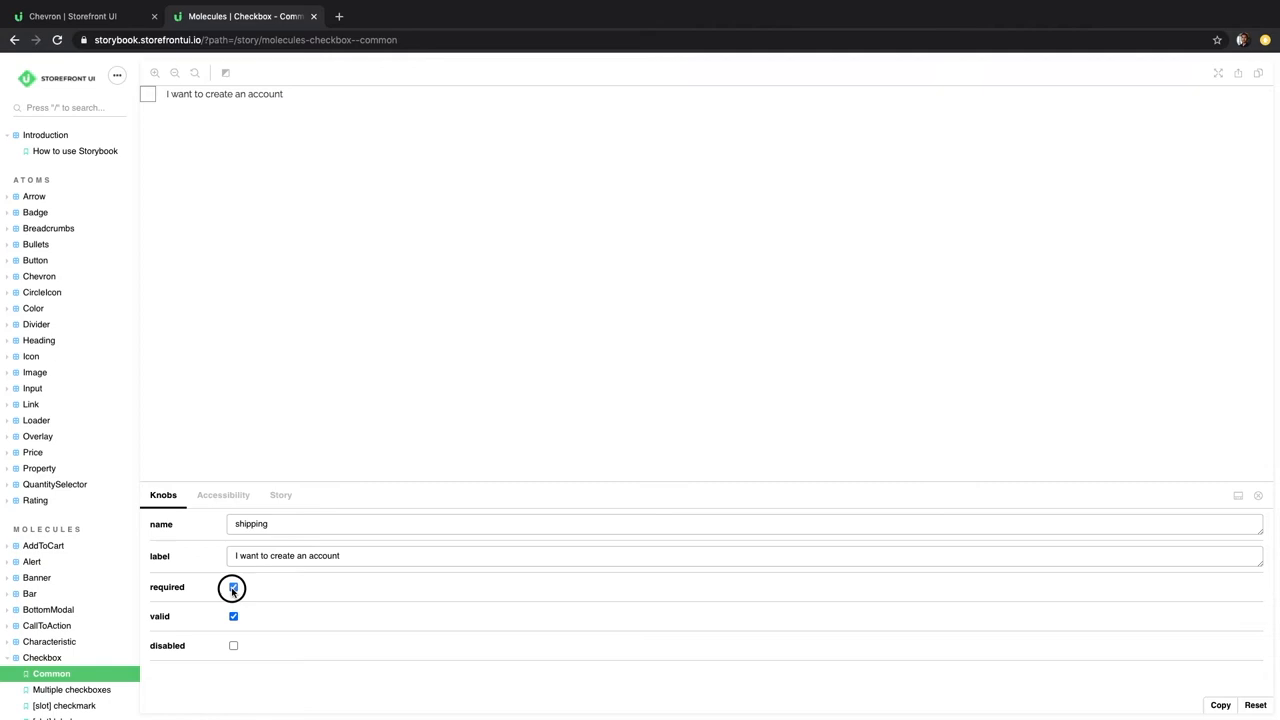
pyautogui.click(233, 587)
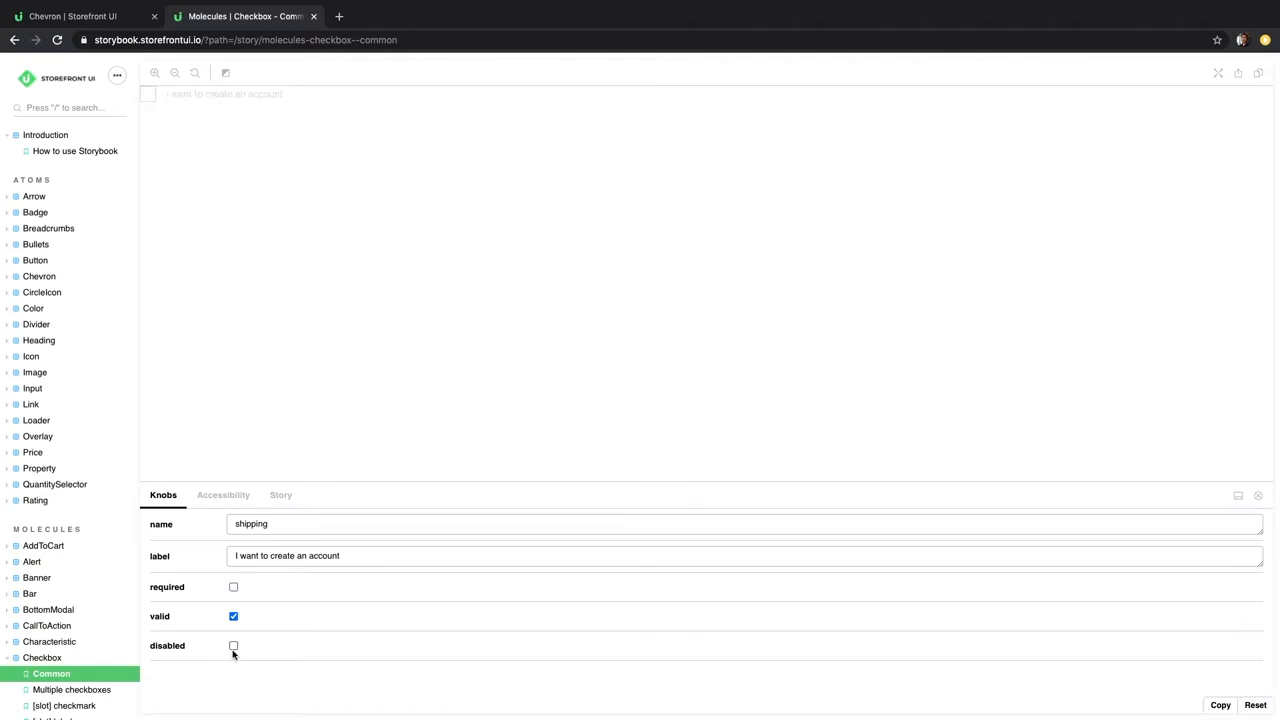
pyautogui.click(233, 645)
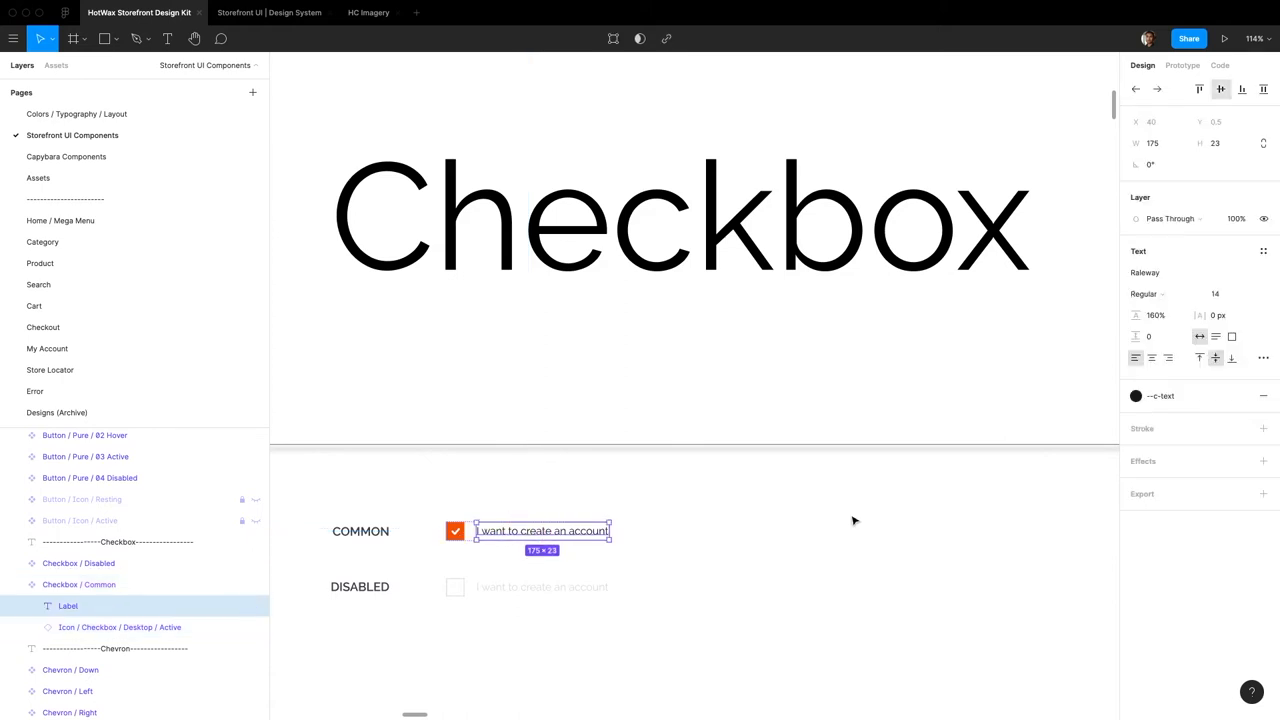
pyautogui.moveTo(1197, 337)
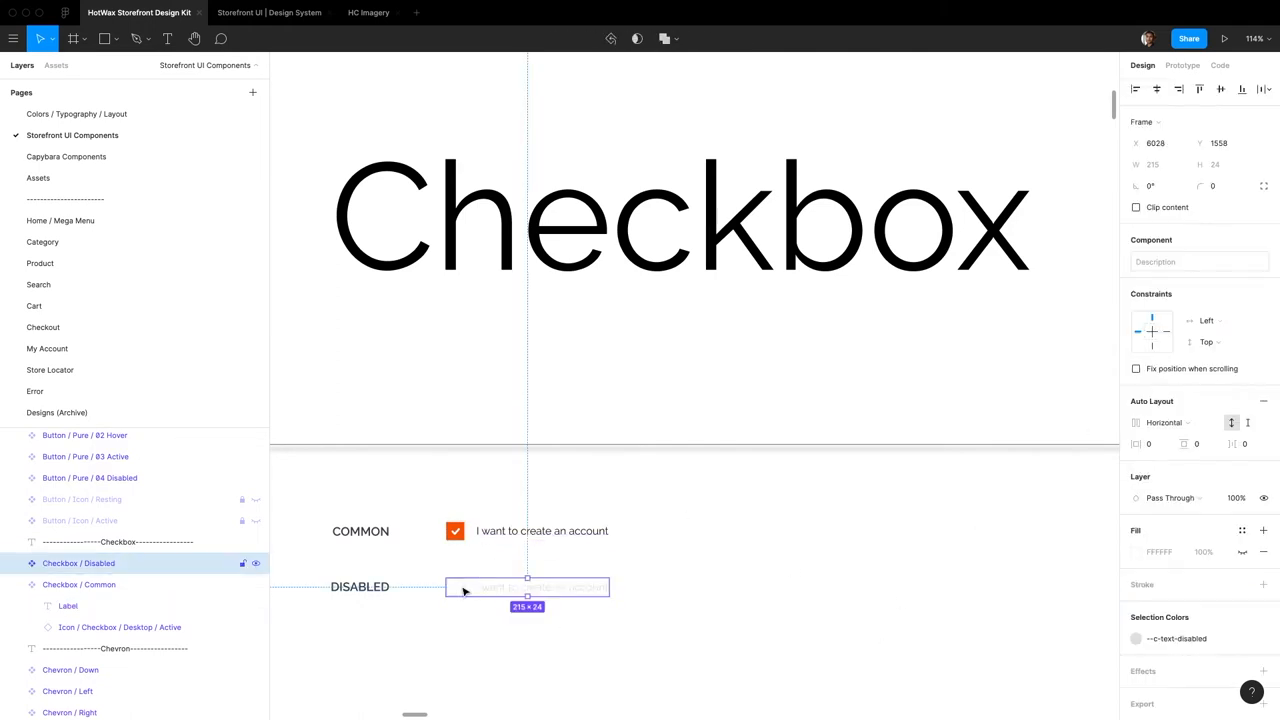
pyautogui.moveTo(645, 589)
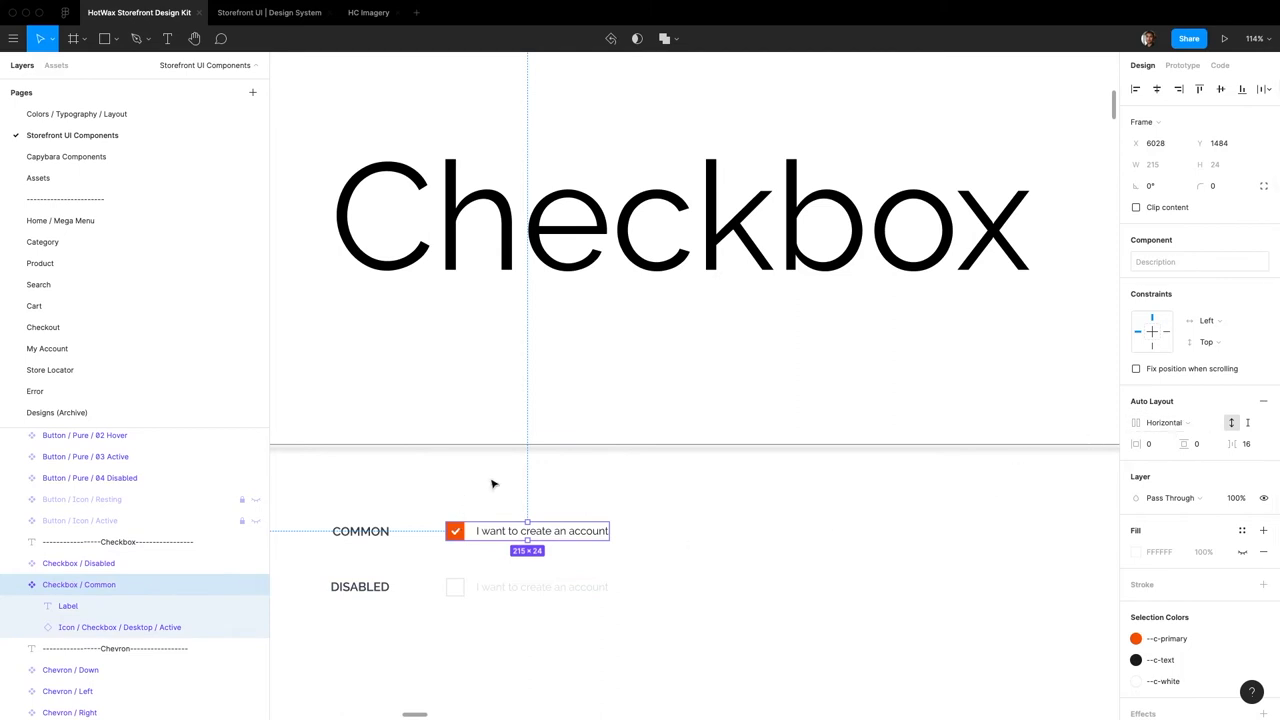
pyautogui.moveTo(502, 505)
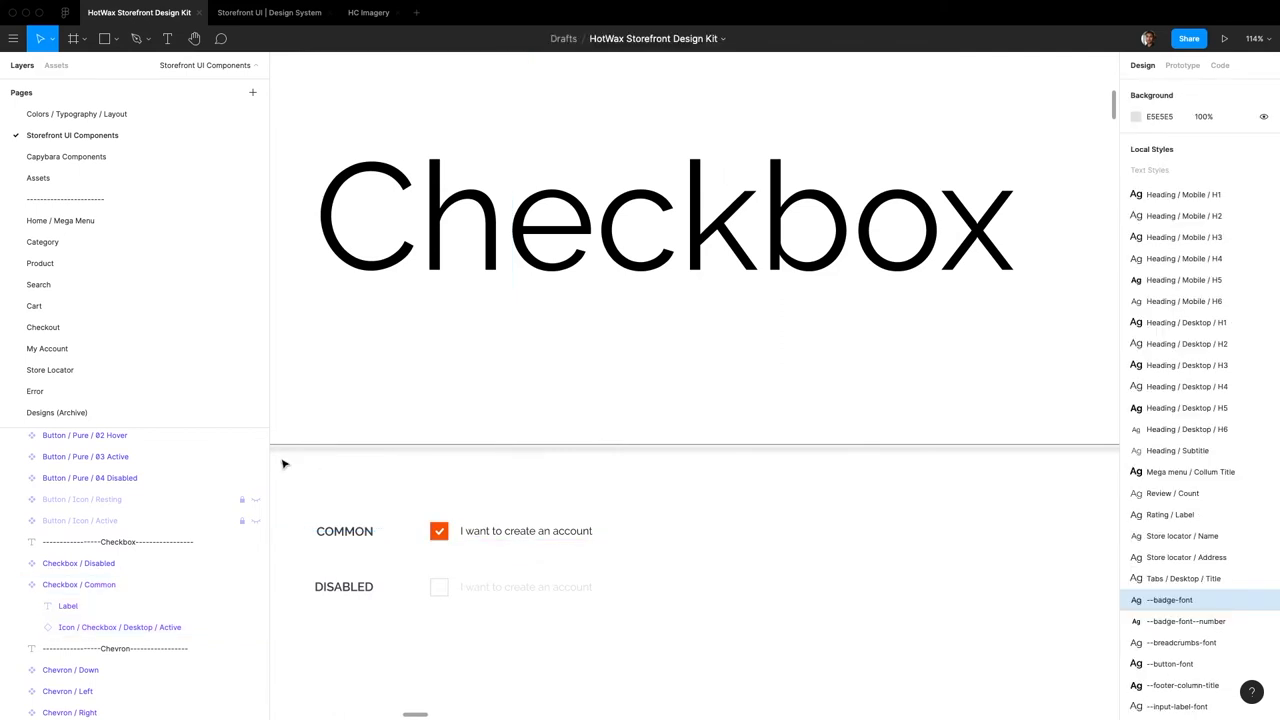
pyautogui.moveTo(85, 220)
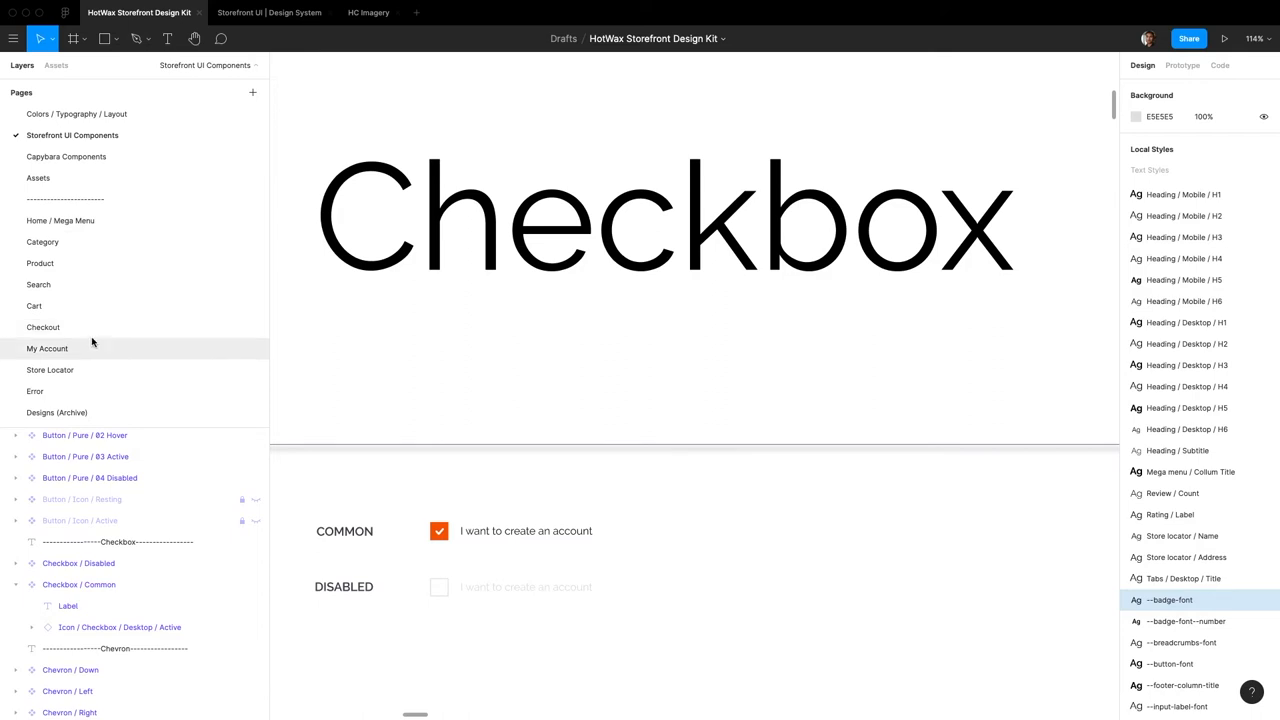
pyautogui.moveTo(58, 340)
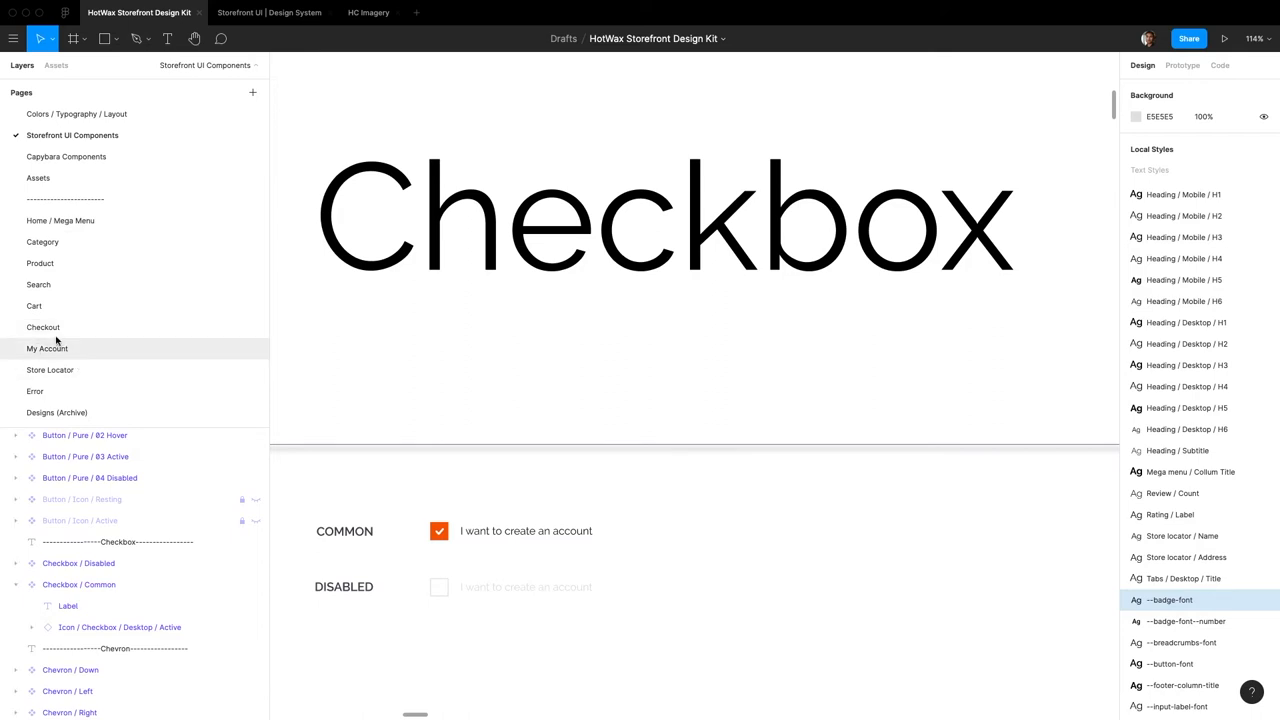
# Step: Switch to the Product page with the desktop and mobile product detail frames
pyautogui.click(40, 263)
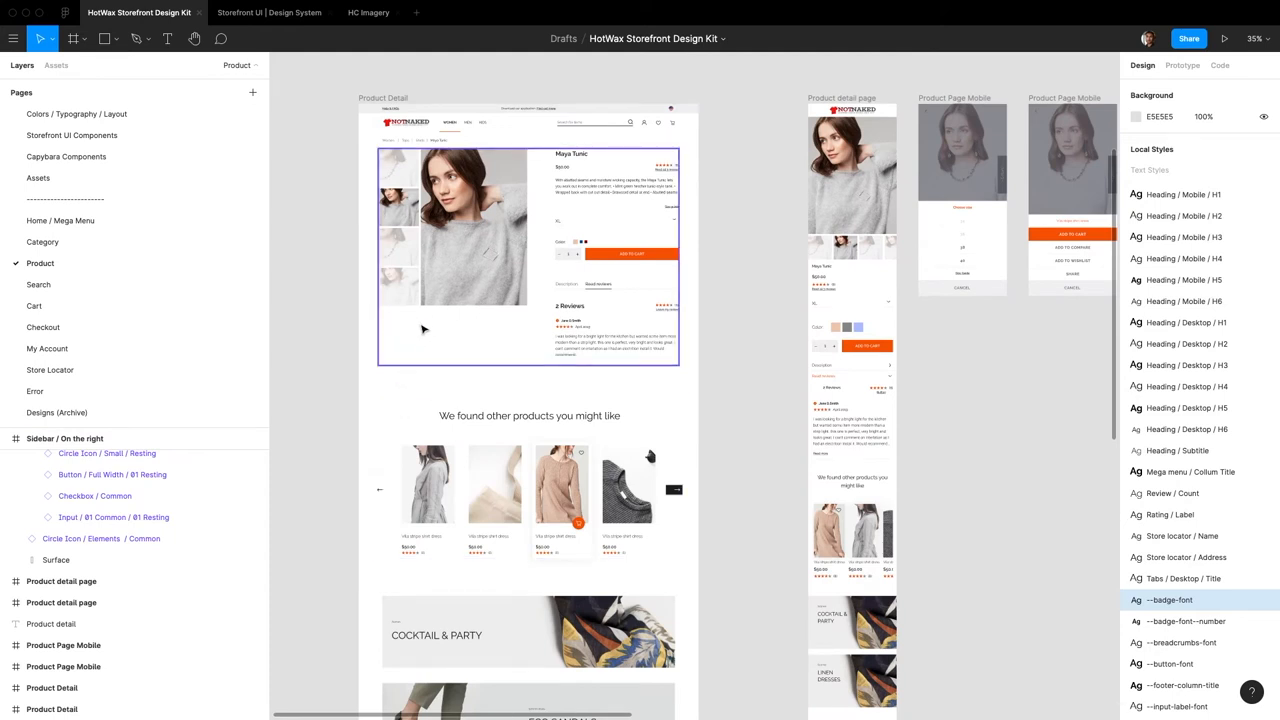
# Step: Search assets for 'checkbox.com' and place Checkbox / Common below the product images
pyautogui.click(56, 65)
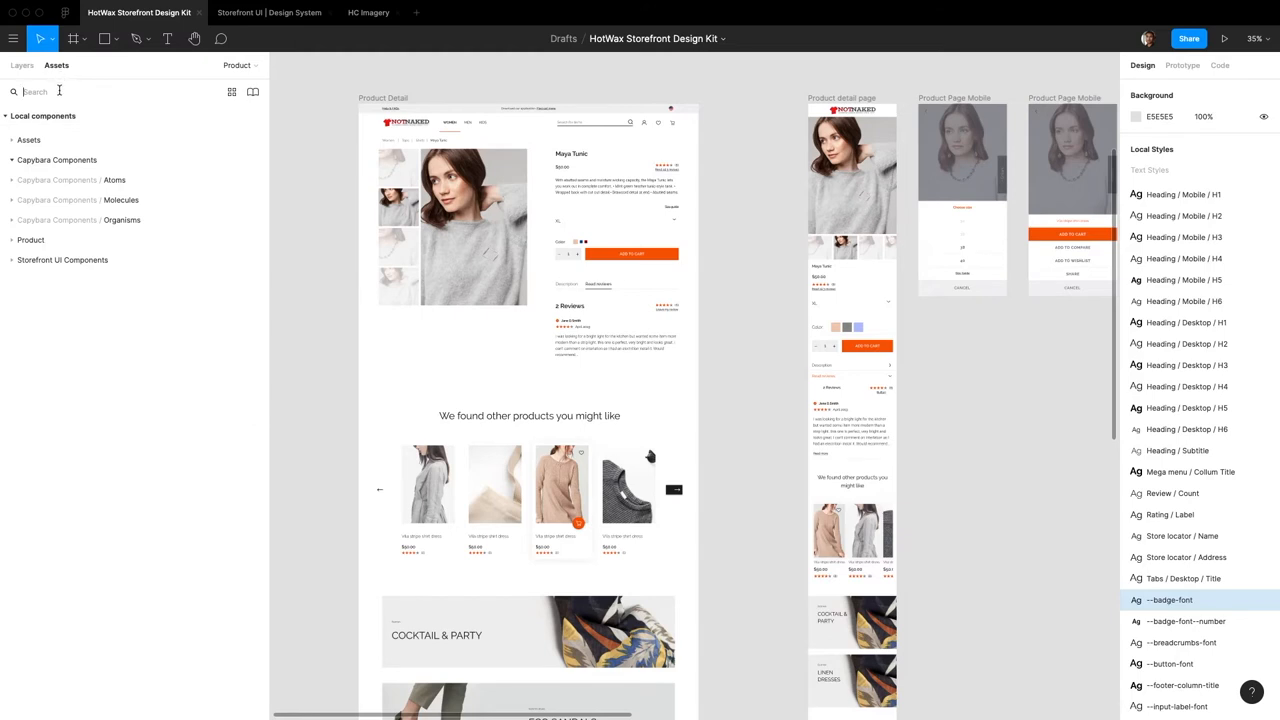
pyautogui.write('checkbox.common')
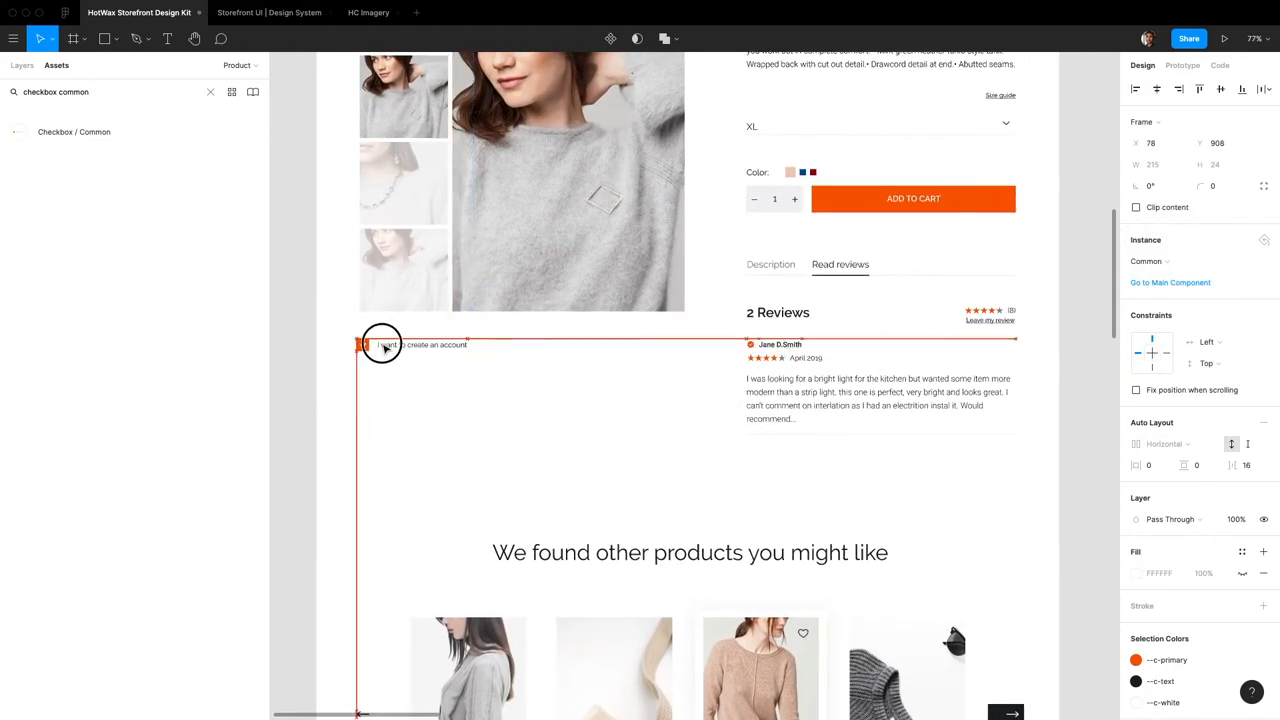
pyautogui.moveTo(383, 345); pyautogui.dragTo(389, 345)
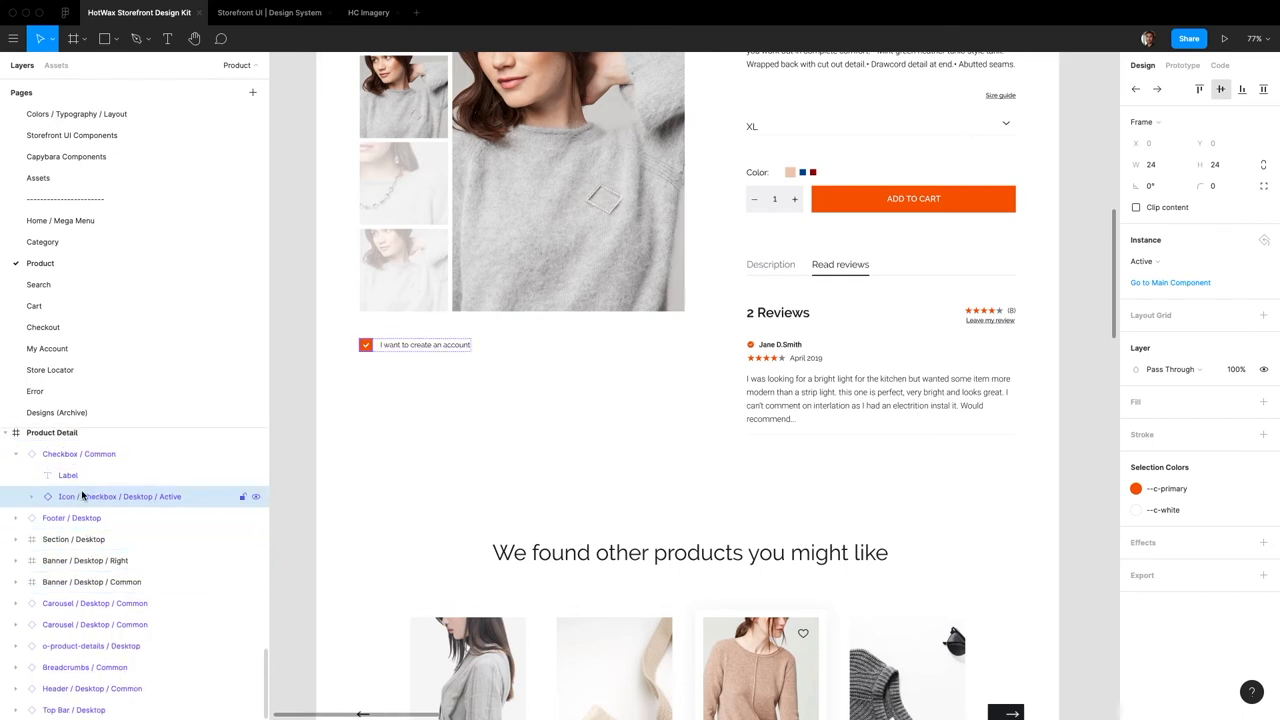
# Step: Swap the checkbox icon to Resting and relabel it 'Send me updates about this product'
pyautogui.click(1197, 261)
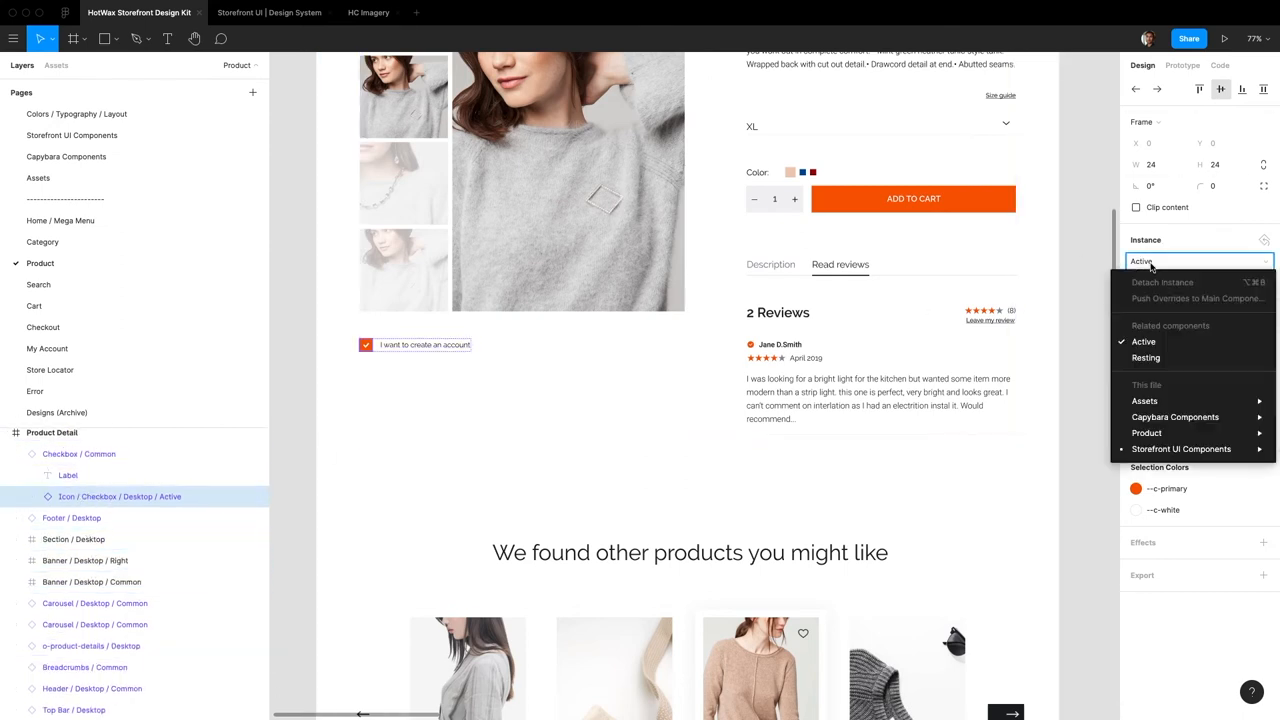
pyautogui.click(1145, 357)
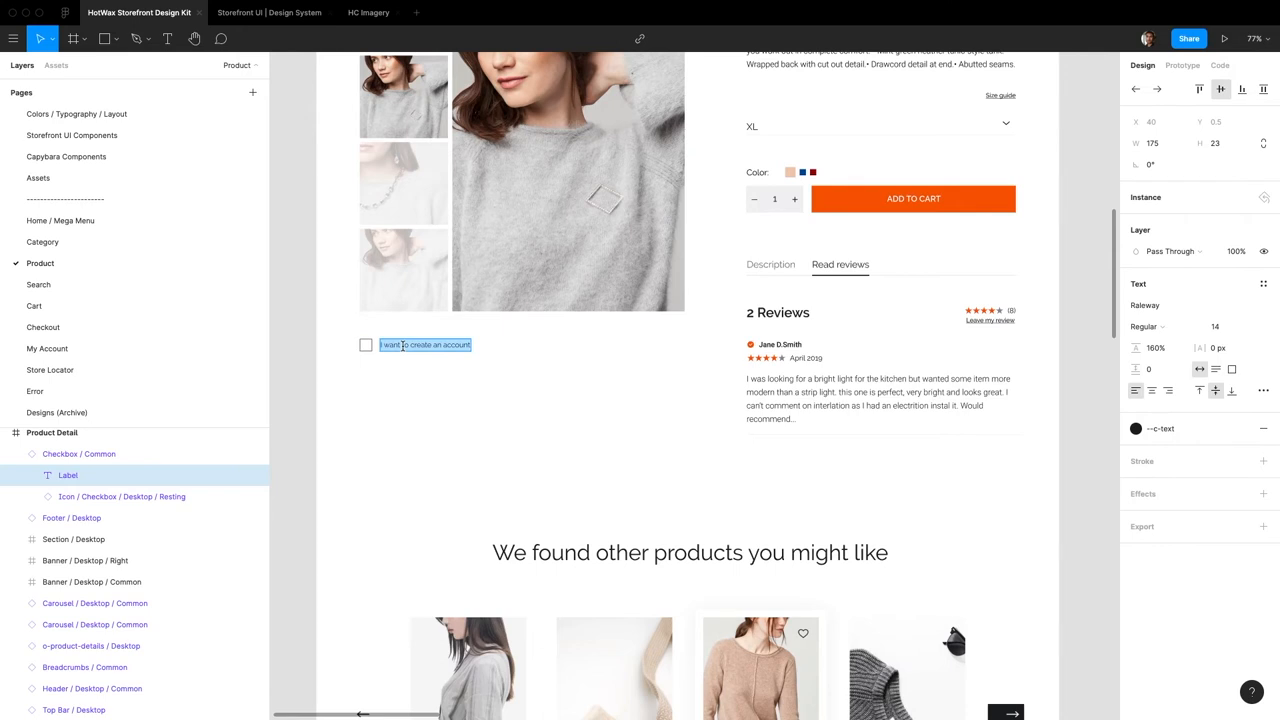
pyautogui.write('Send me updates about this product')
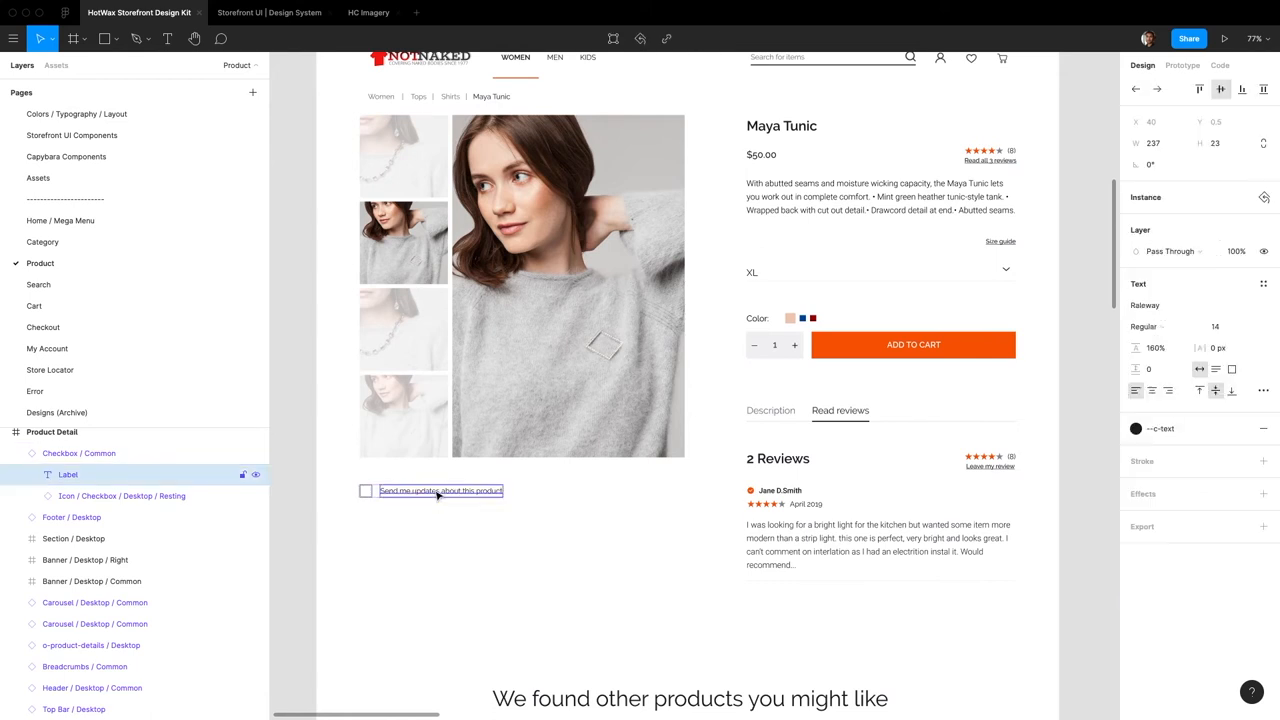
# Step: Visit the main Checkbox / Common component, inspect its Label text, and return to Product
pyautogui.click(366, 491)
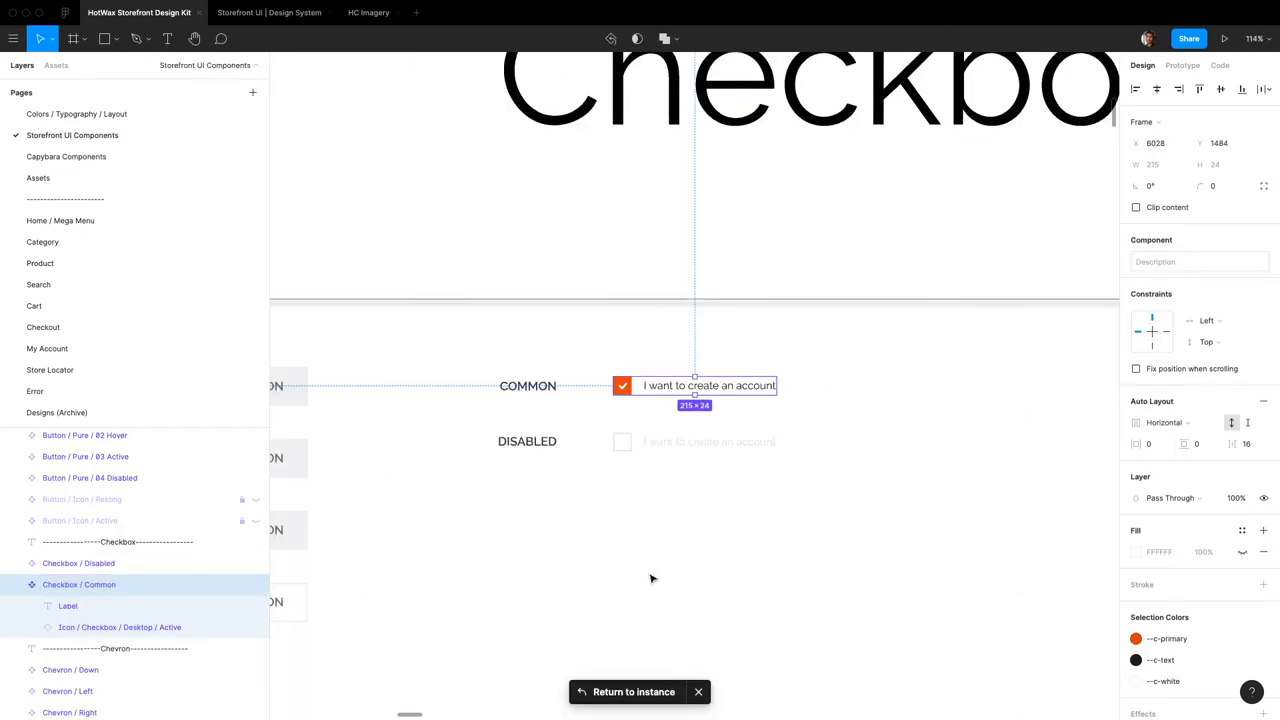
pyautogui.click(67, 606)
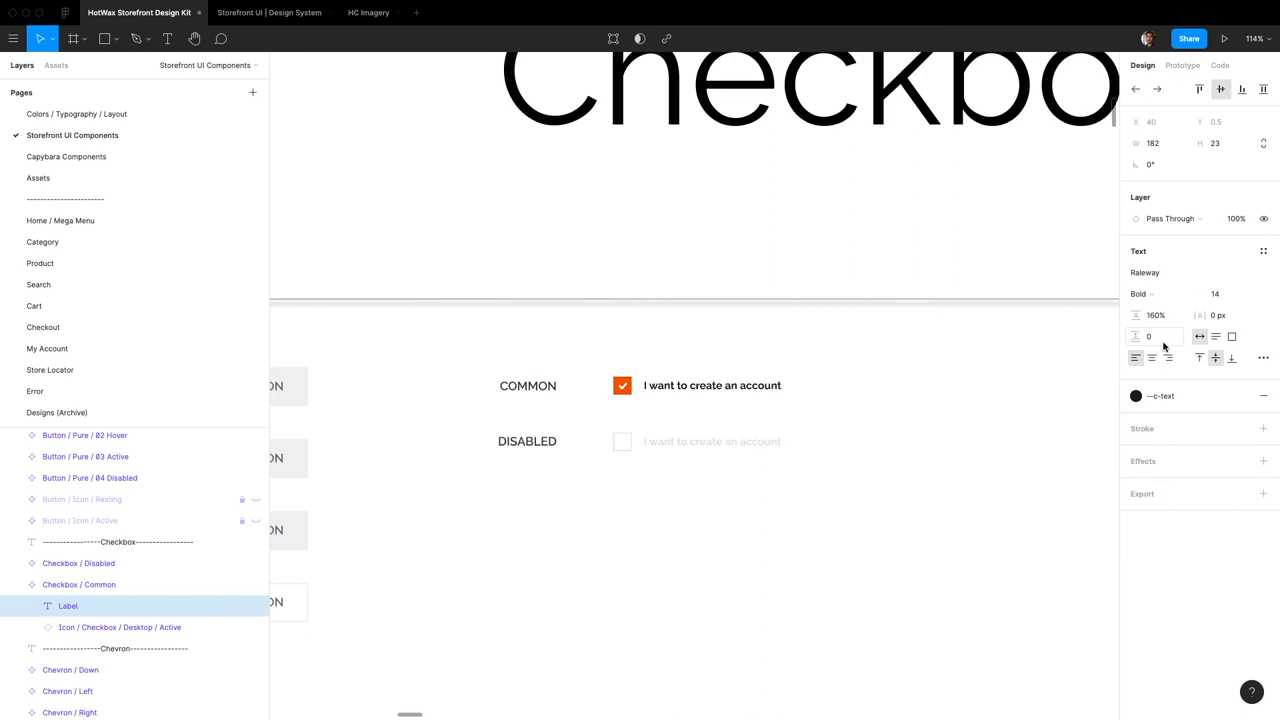
pyautogui.doubleClick(697, 385)
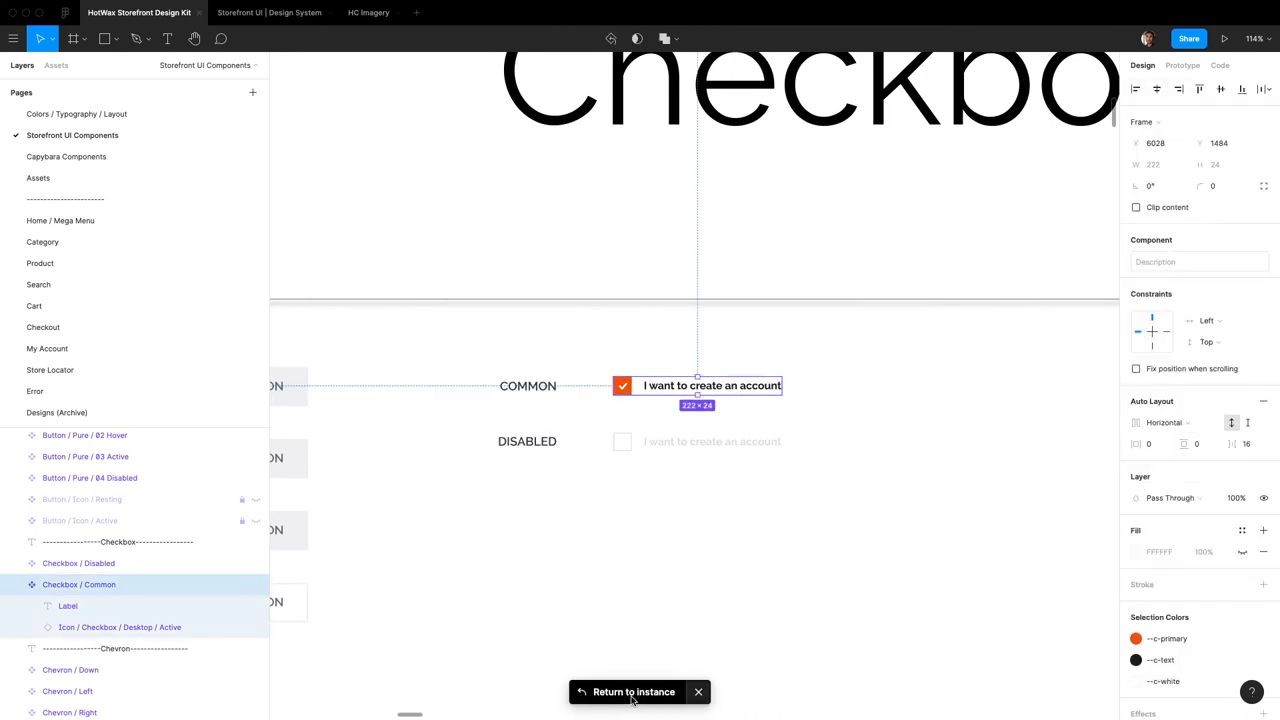
pyautogui.click(633, 691)
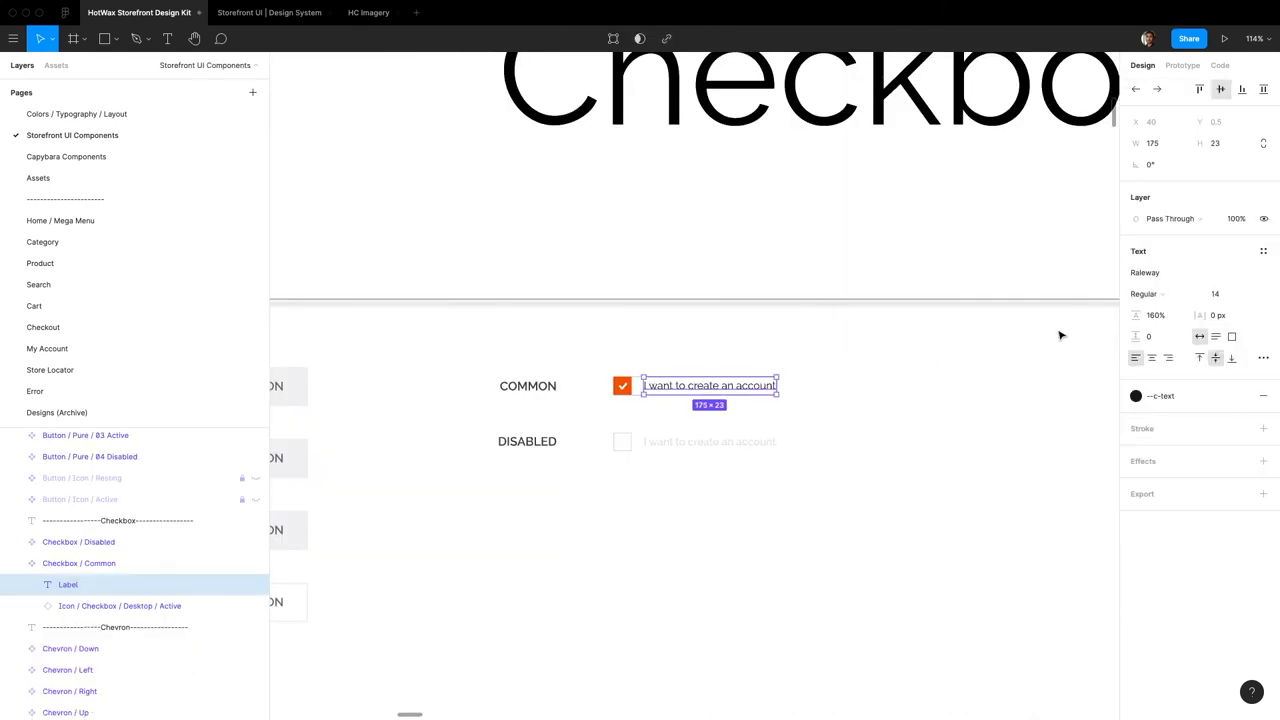
pyautogui.click(40, 263)
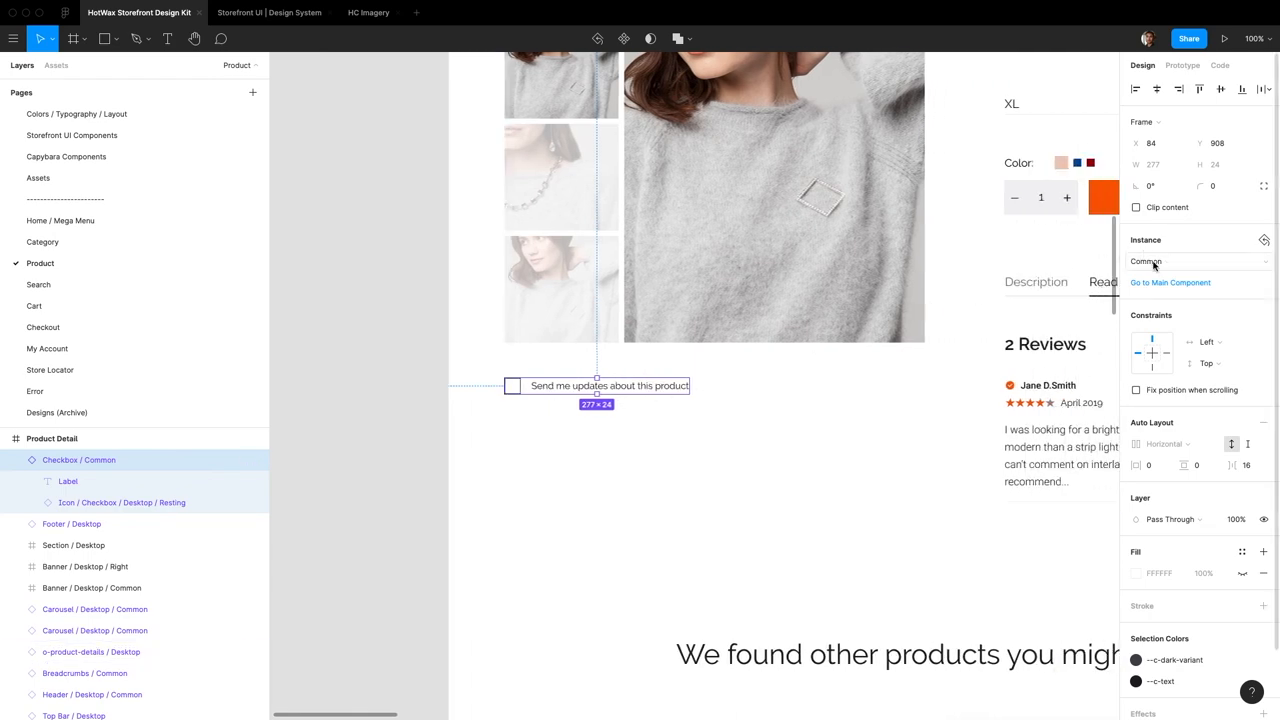
# Step: Swap the Send me updates checkbox instance to the Disabled variant
pyautogui.click(1197, 261)
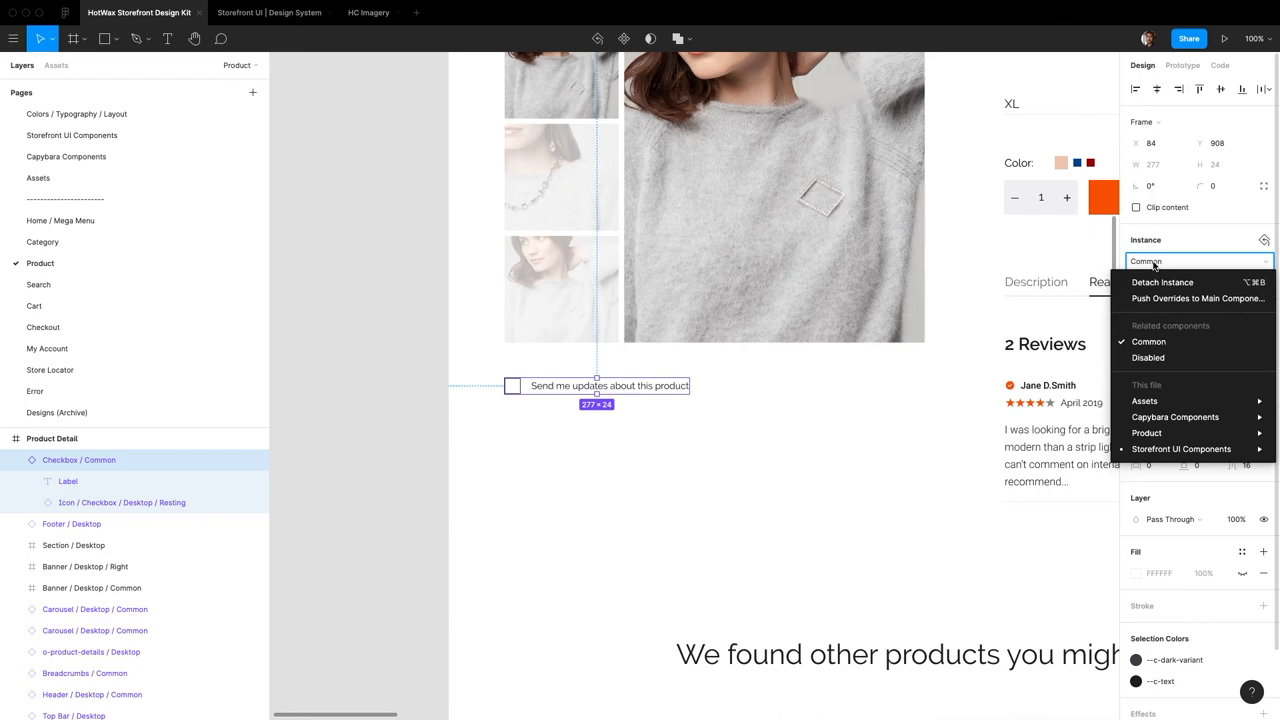
pyautogui.click(1148, 357)
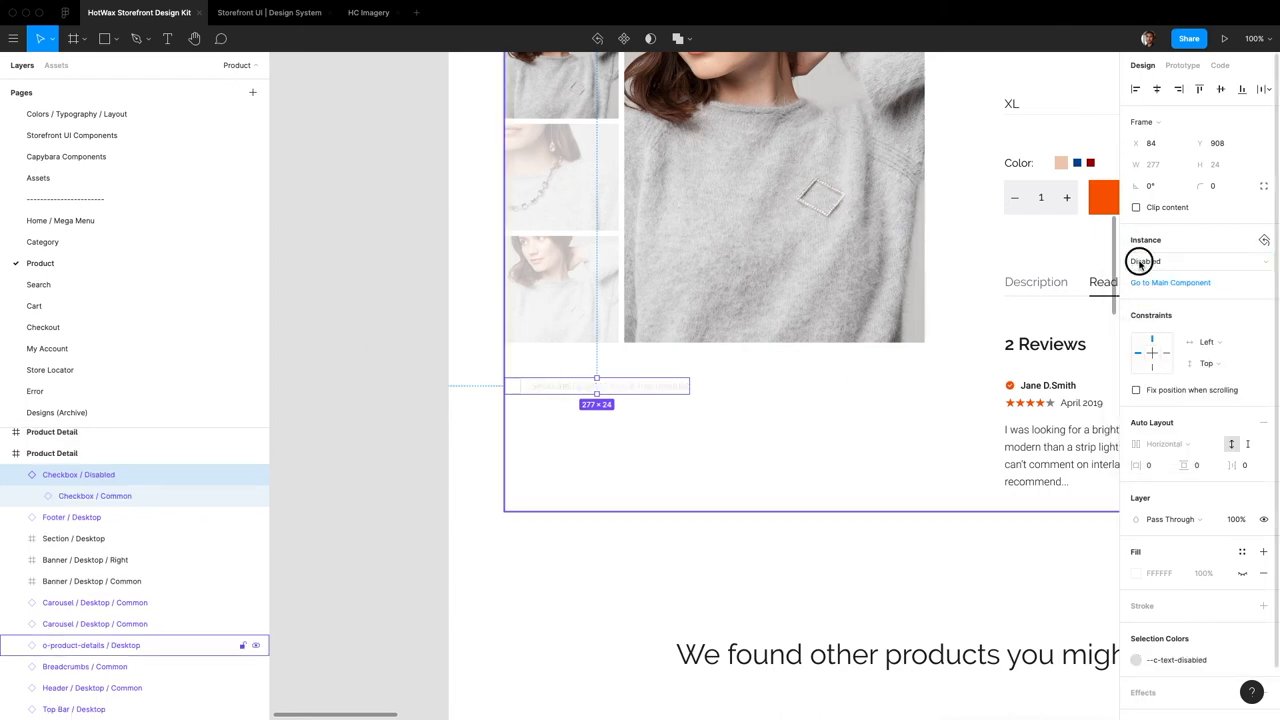
pyautogui.click(1195, 261)
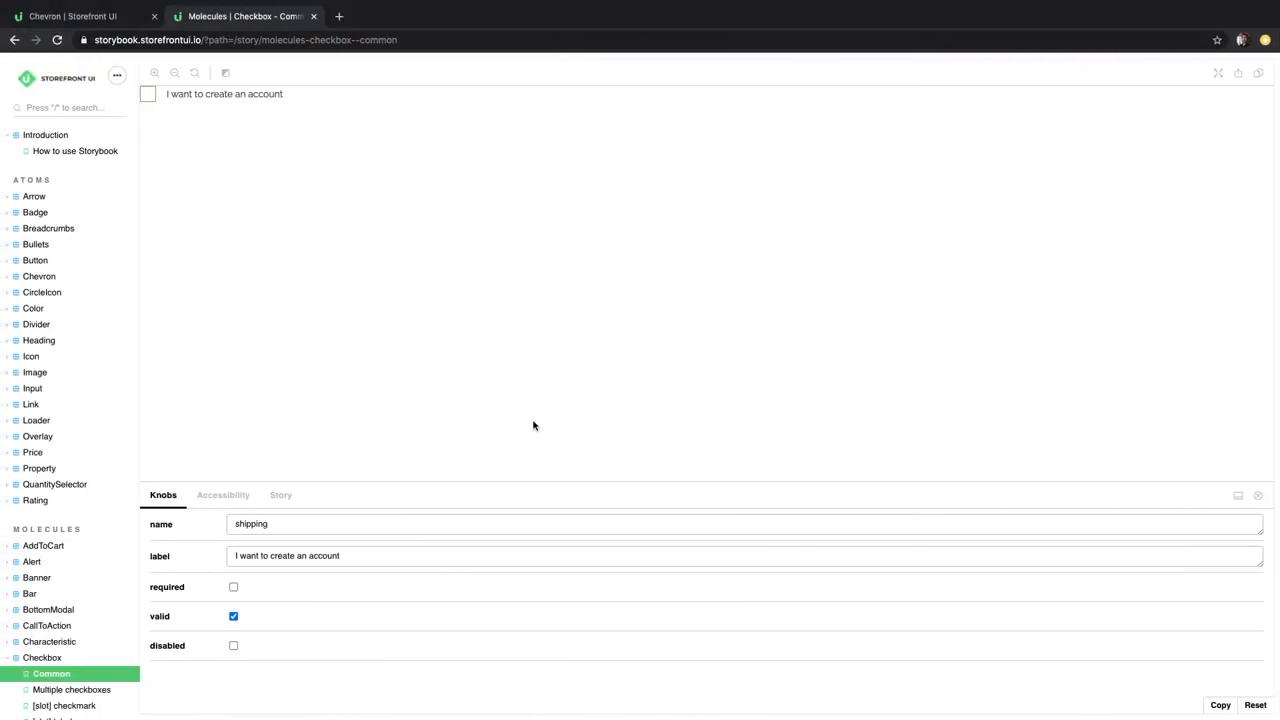
# Step: Turn on the required knob and tick the Storybook Common checkbox preview
pyautogui.click(233, 587)
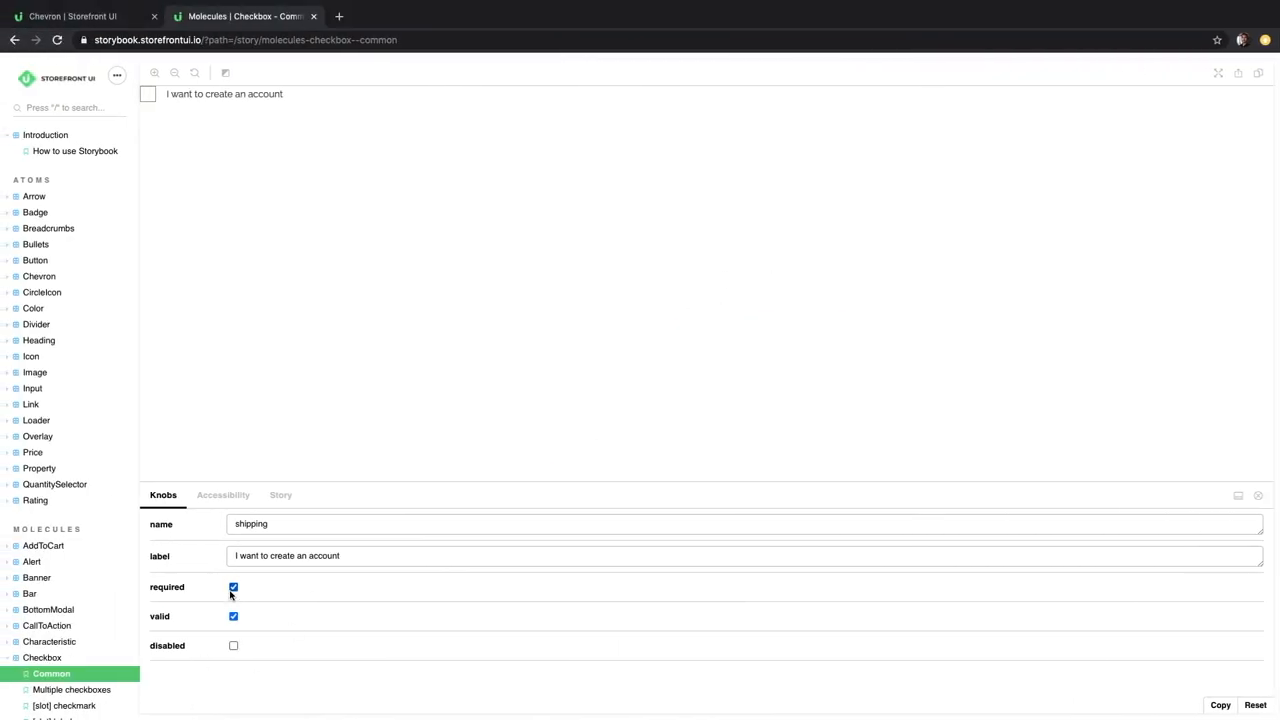
pyautogui.click(147, 93)
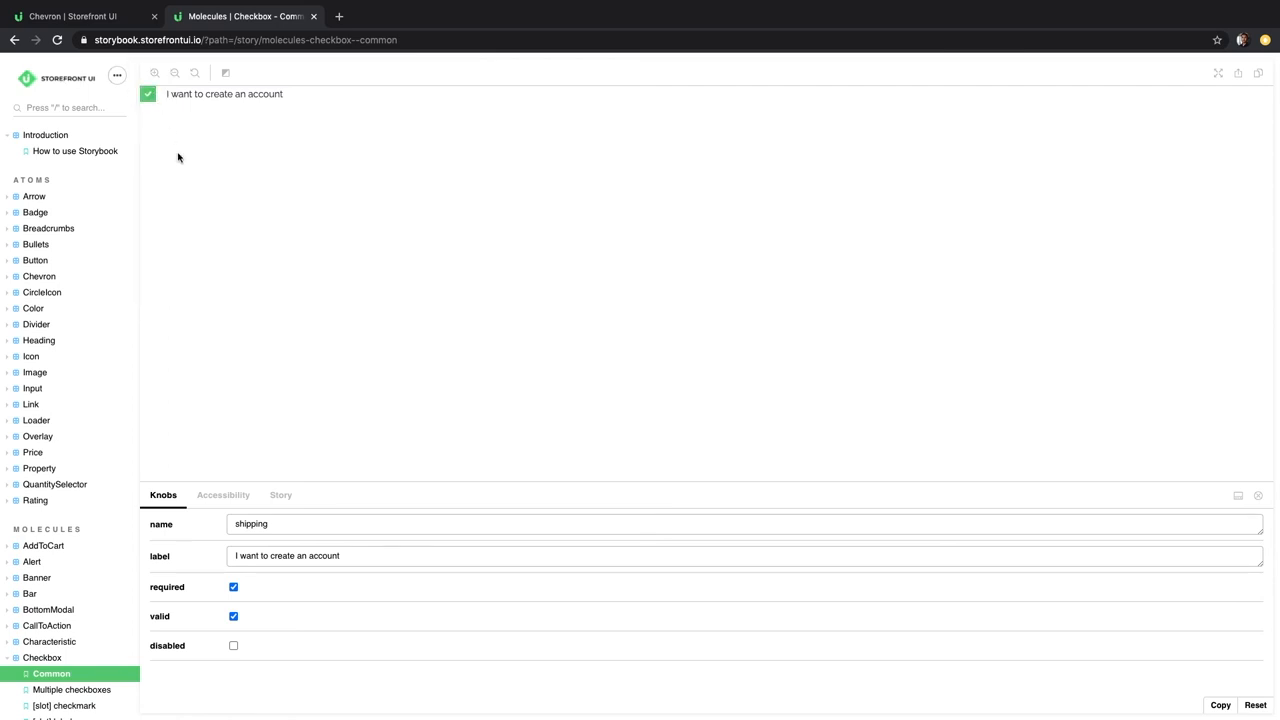
pyautogui.click(233, 616)
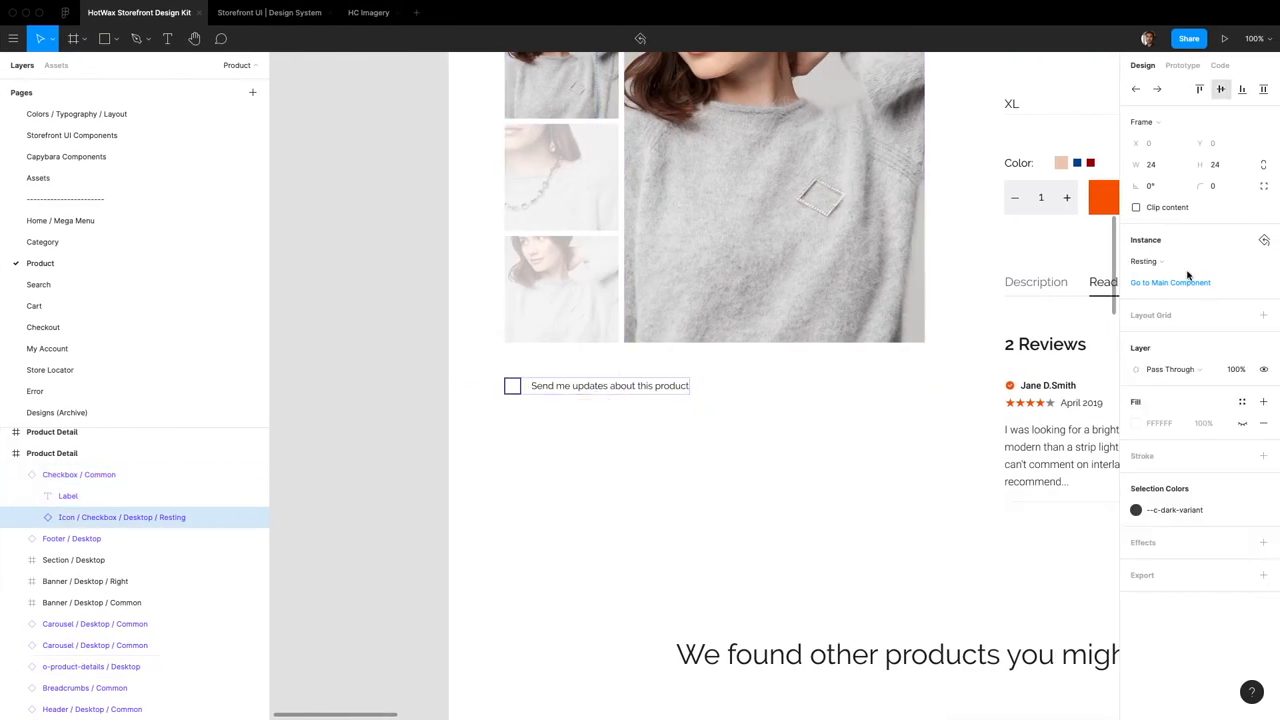
# Step: Switch the checkbox icon to Active and select its orange primary colour swatch
pyautogui.click(512, 386)
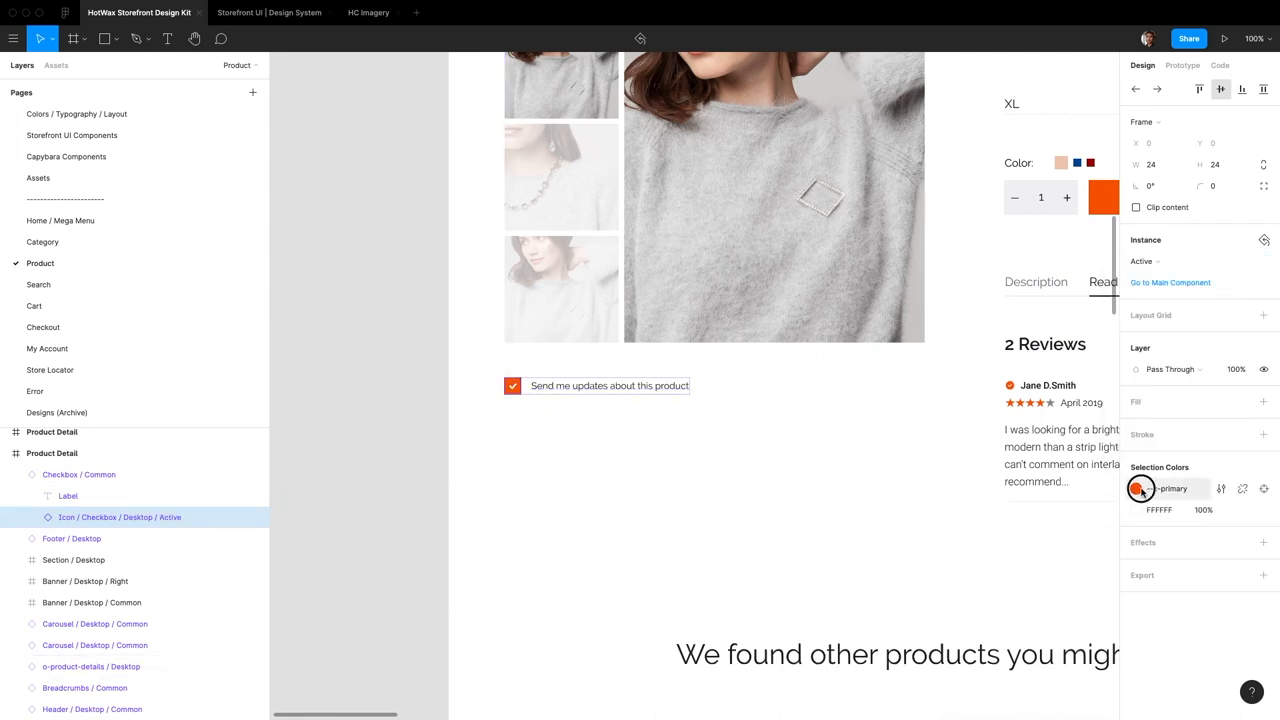
pyautogui.click(1140, 488)
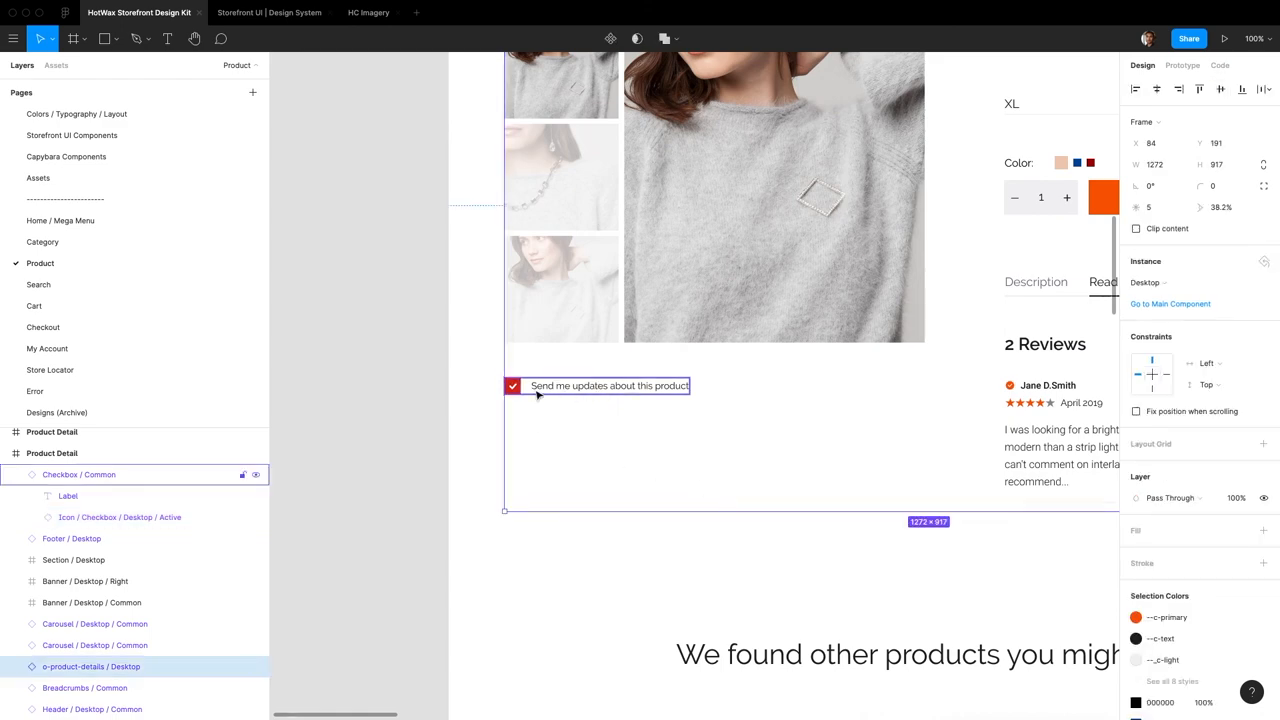
pyautogui.moveTo(540, 389)
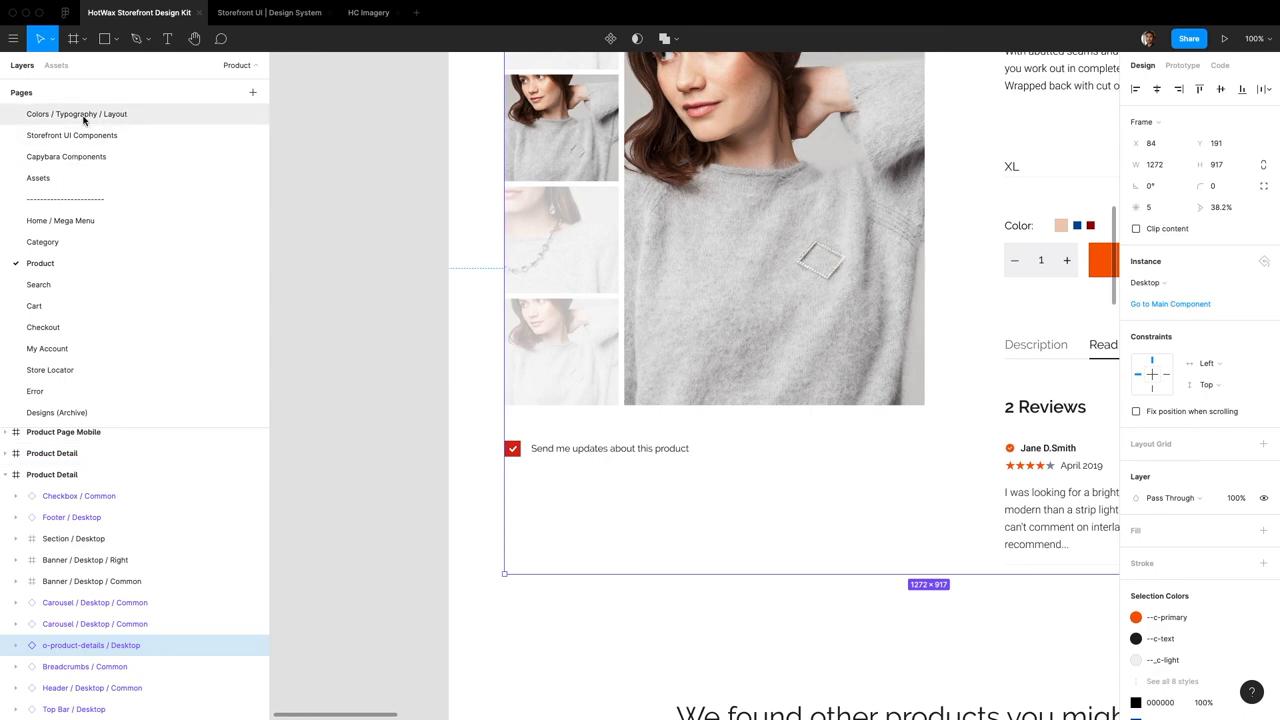
# Step: Switch to the Storefront UI Components page
pyautogui.click(72, 135)
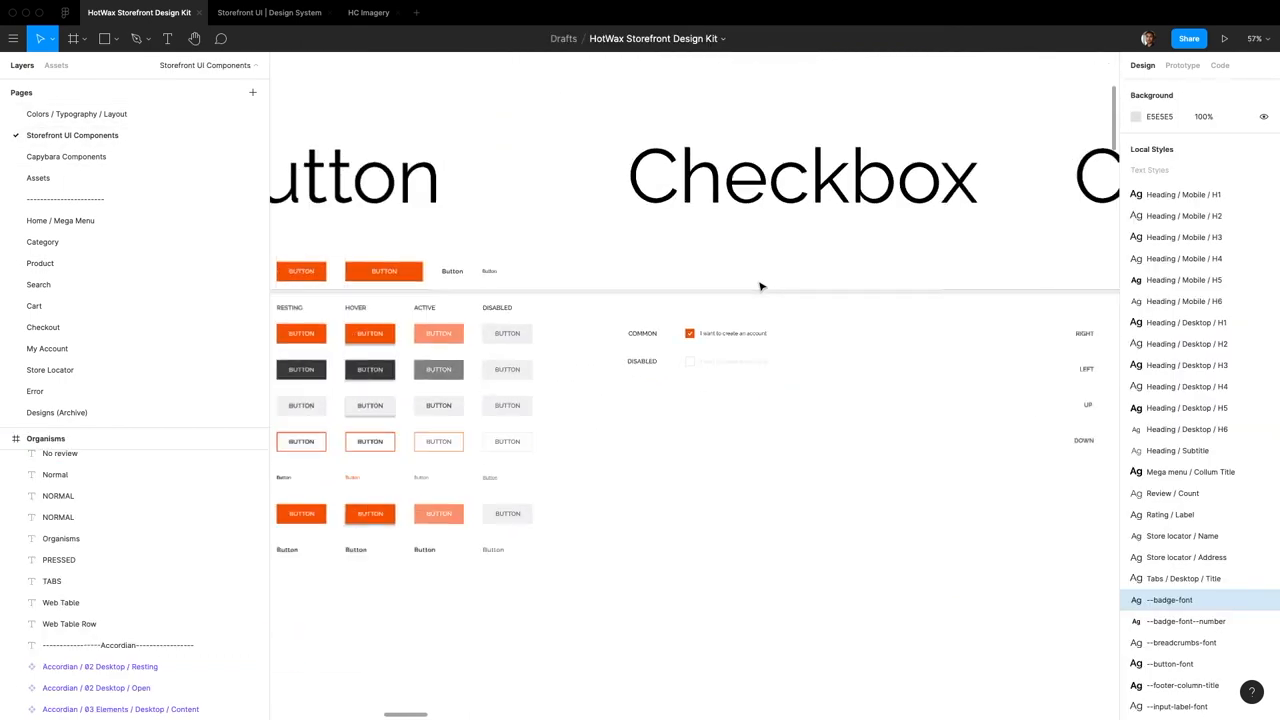